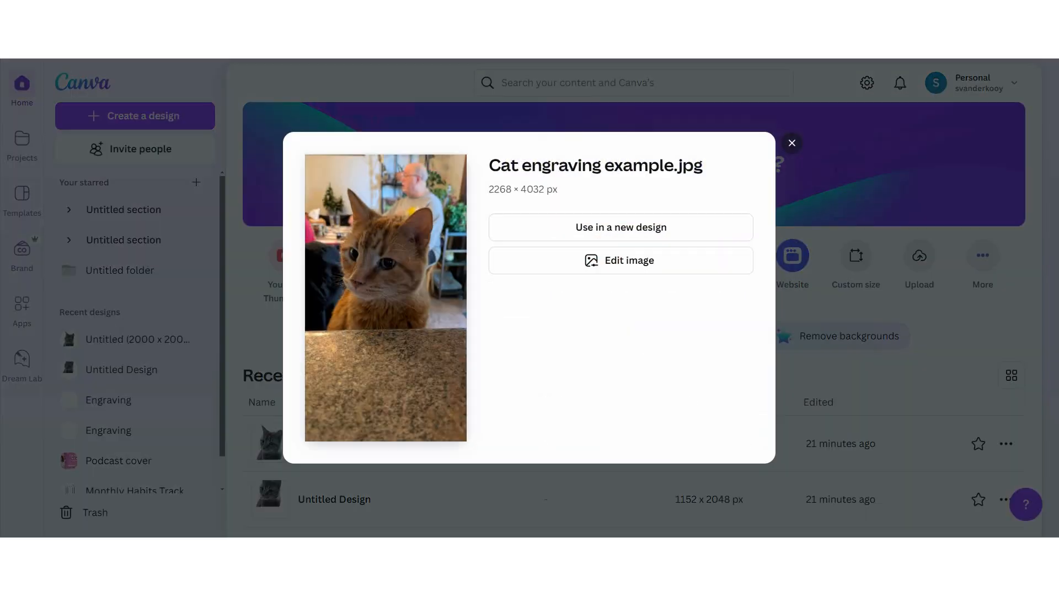
Open 'Cat engraving example.jpg' in Canva's image editor via Edit image
click(620, 260)
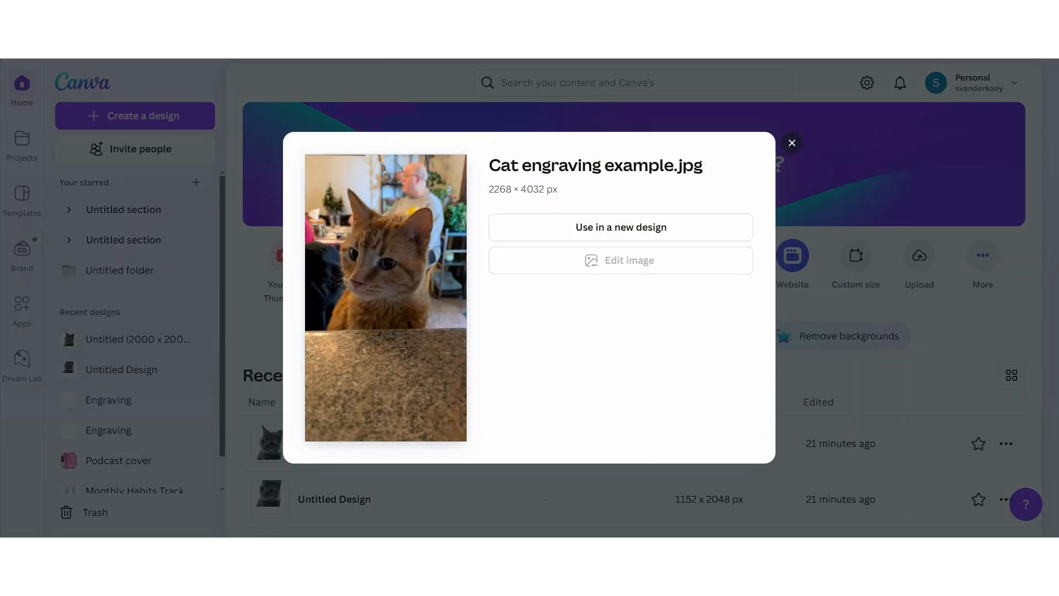
click(619, 260)
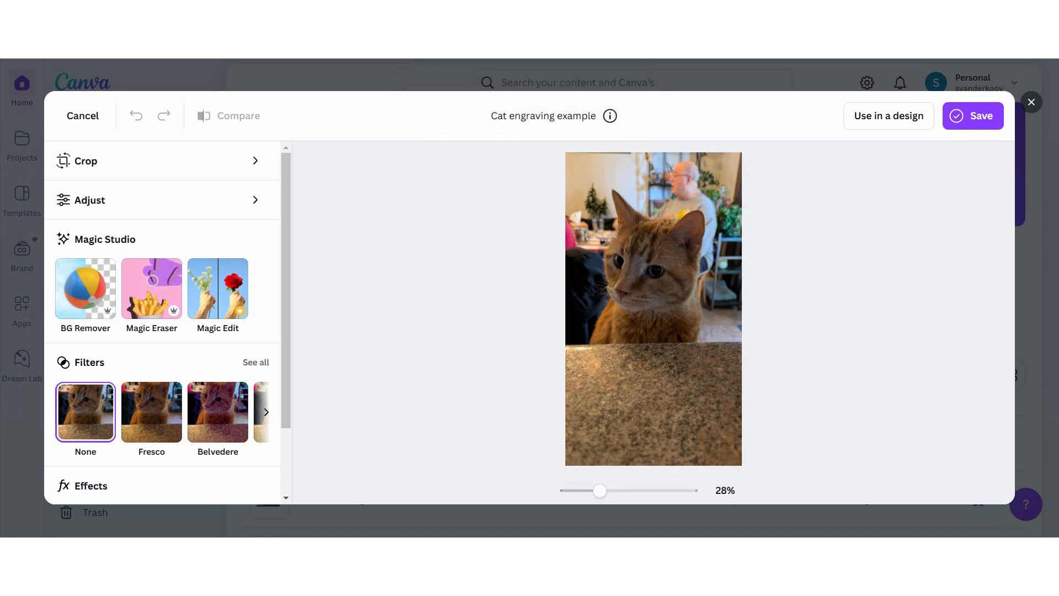
mouse_move(580, 271)
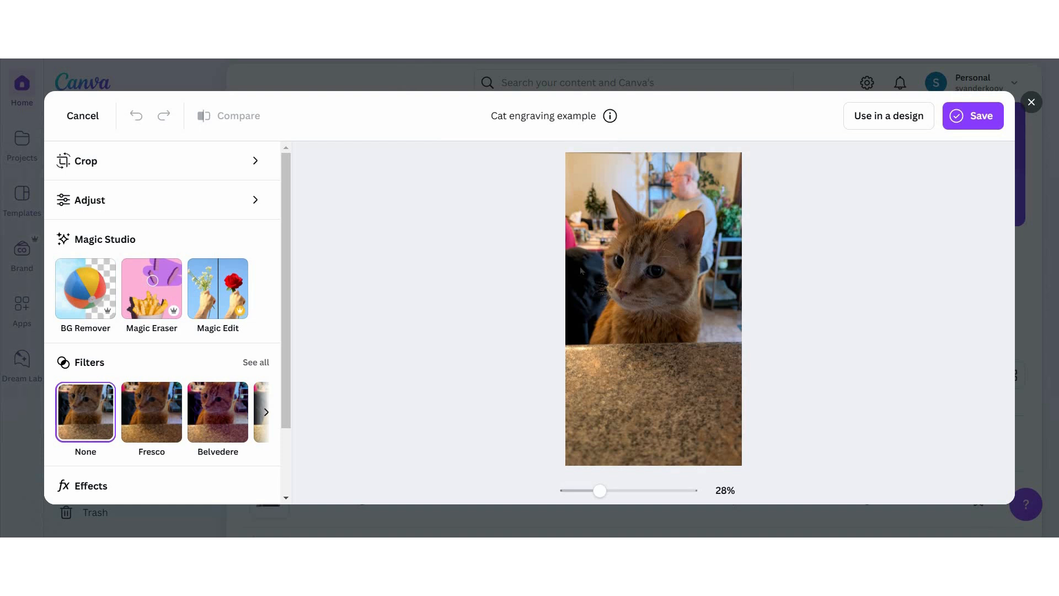
Run BG Remover so the cat sits on a transparent background, enlarging the preview
click(84, 287)
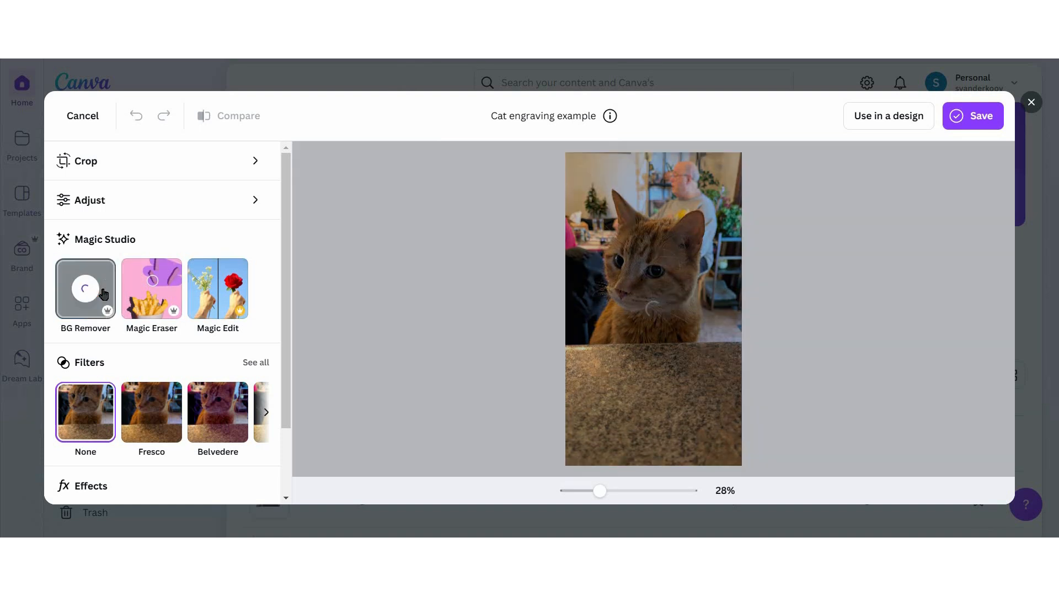
click(85, 287)
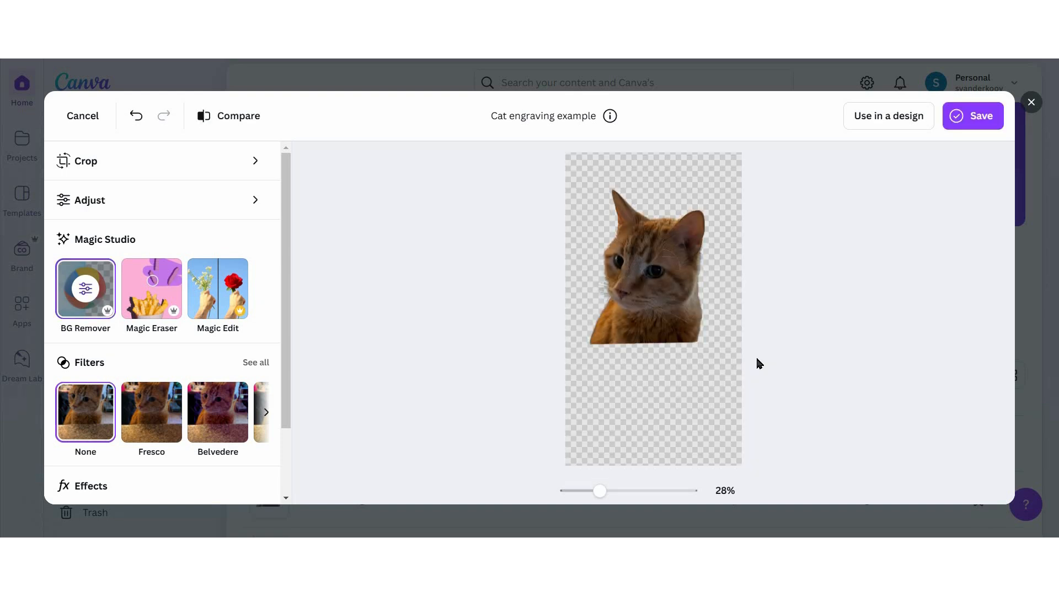
drag(600, 490, 620, 491)
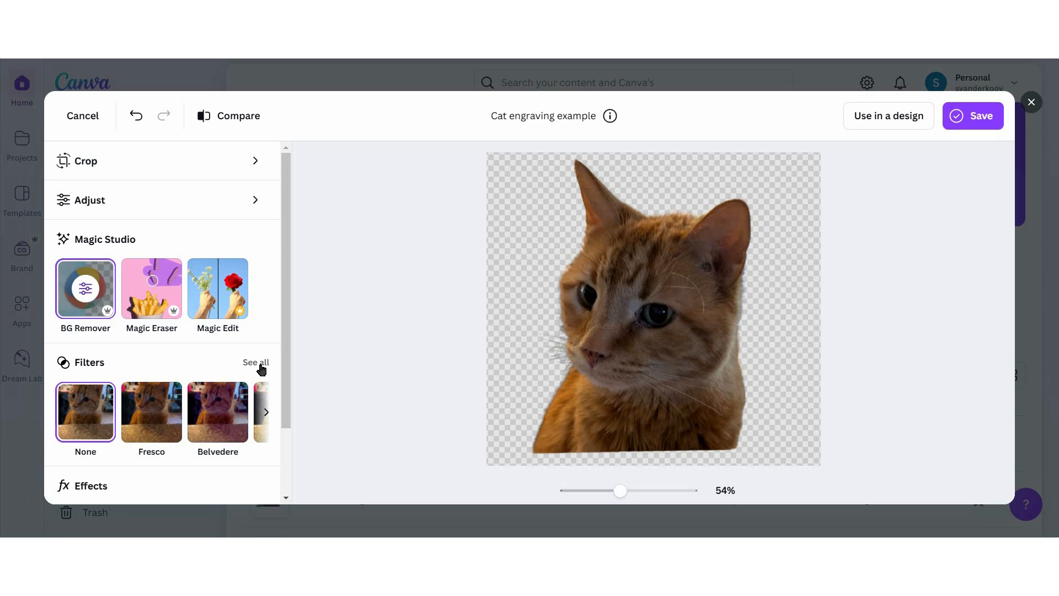
Apply the Mono Classic black-and-white filter to the cat cutout and save it
click(255, 362)
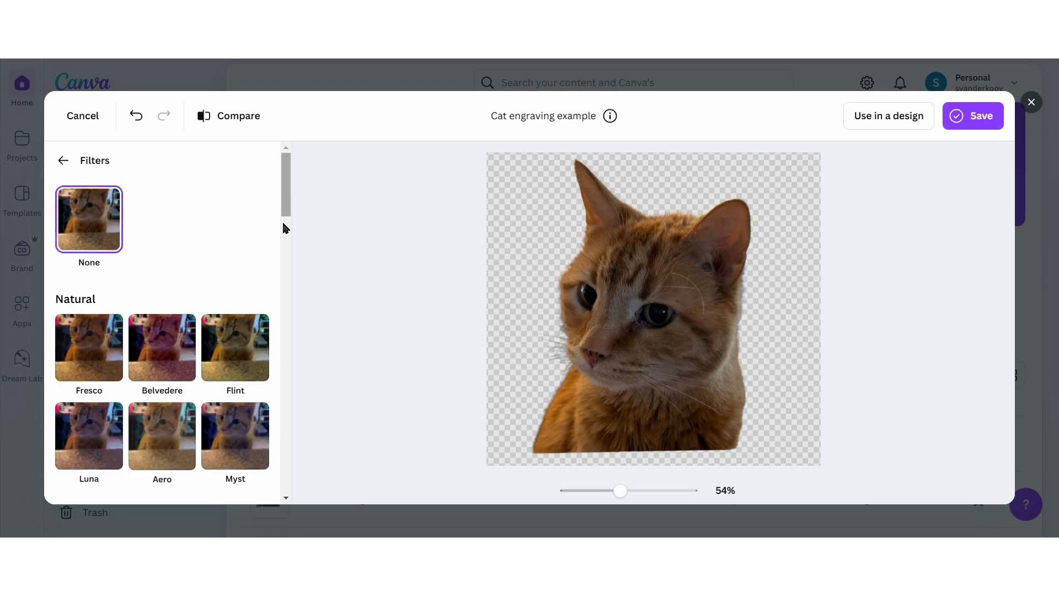
scroll(down, 3)
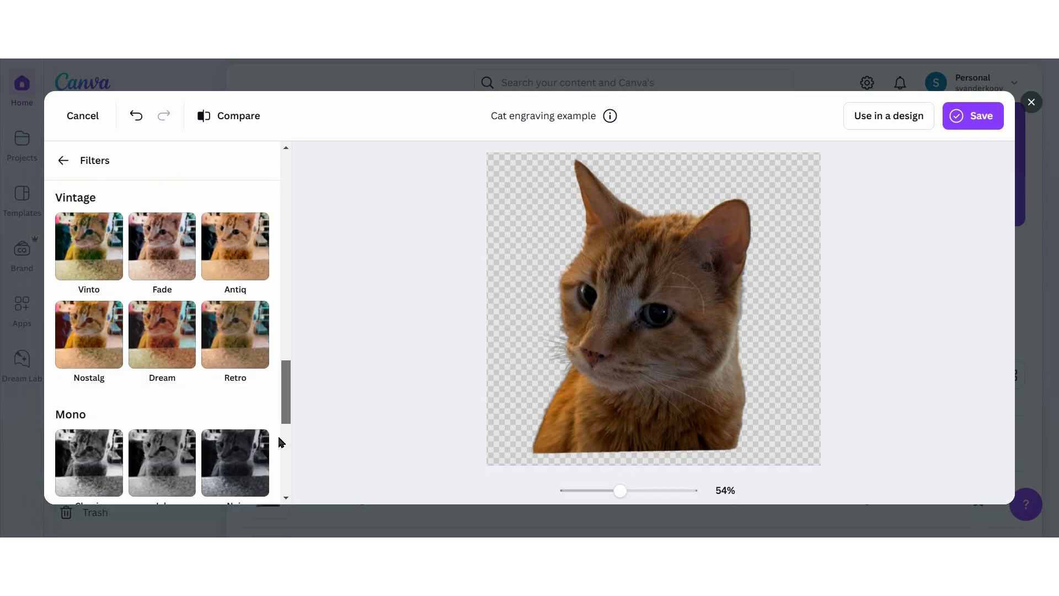
scroll(down, 3)
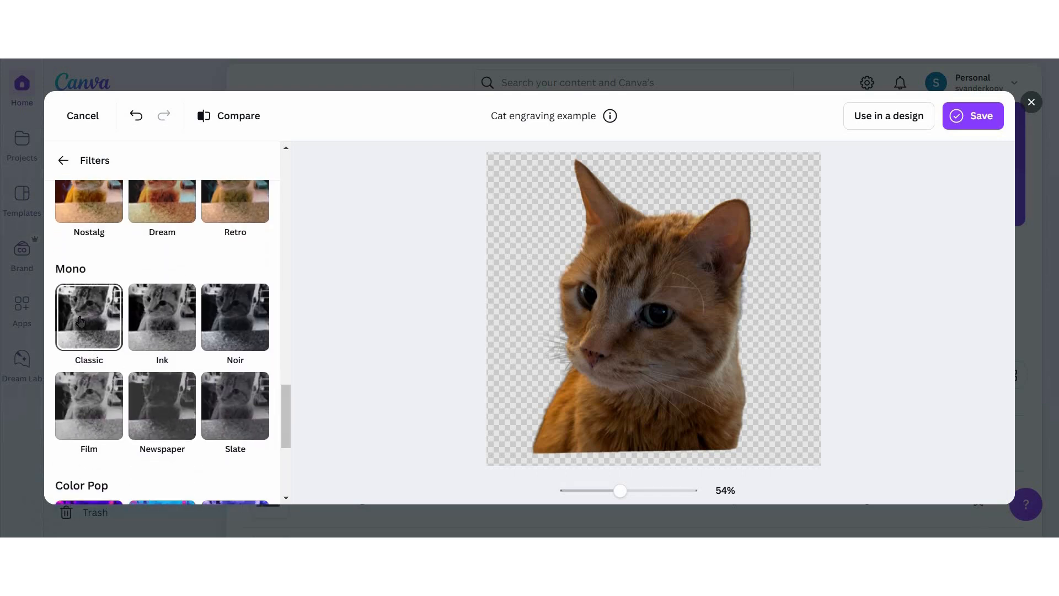
click(89, 318)
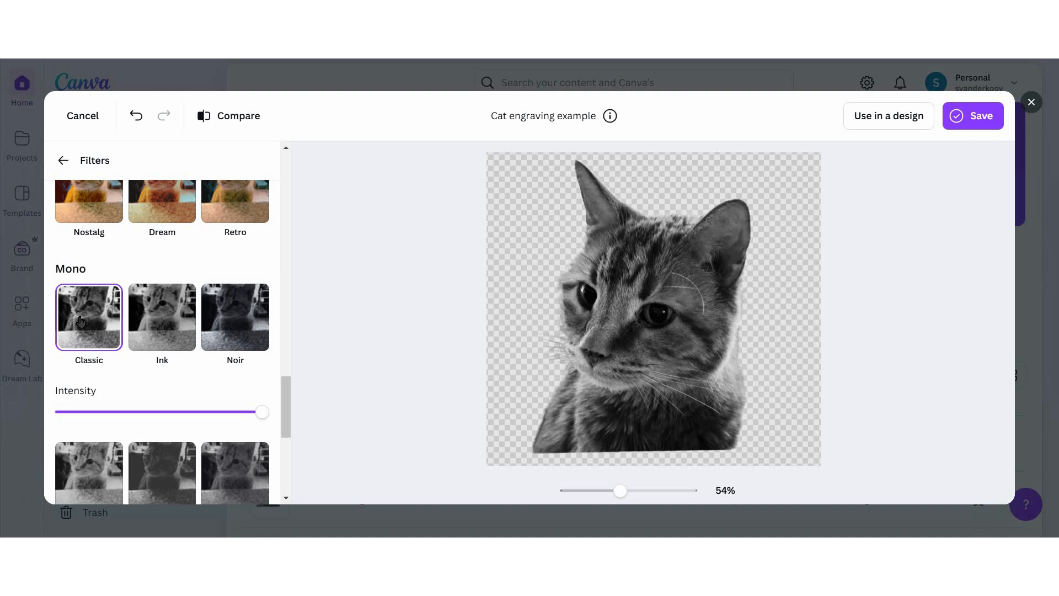
mouse_move(427, 379)
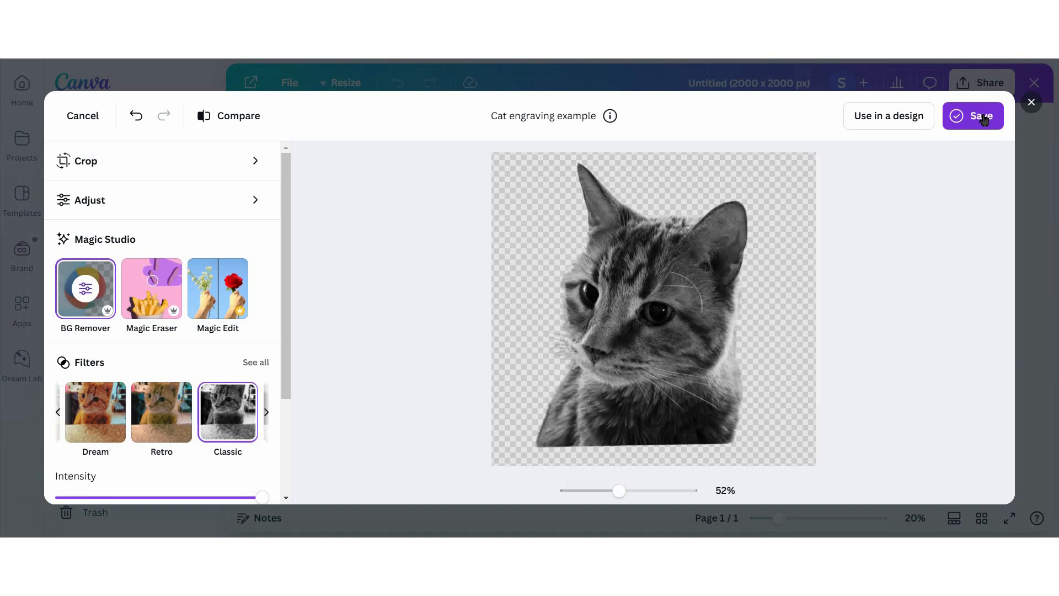
click(973, 115)
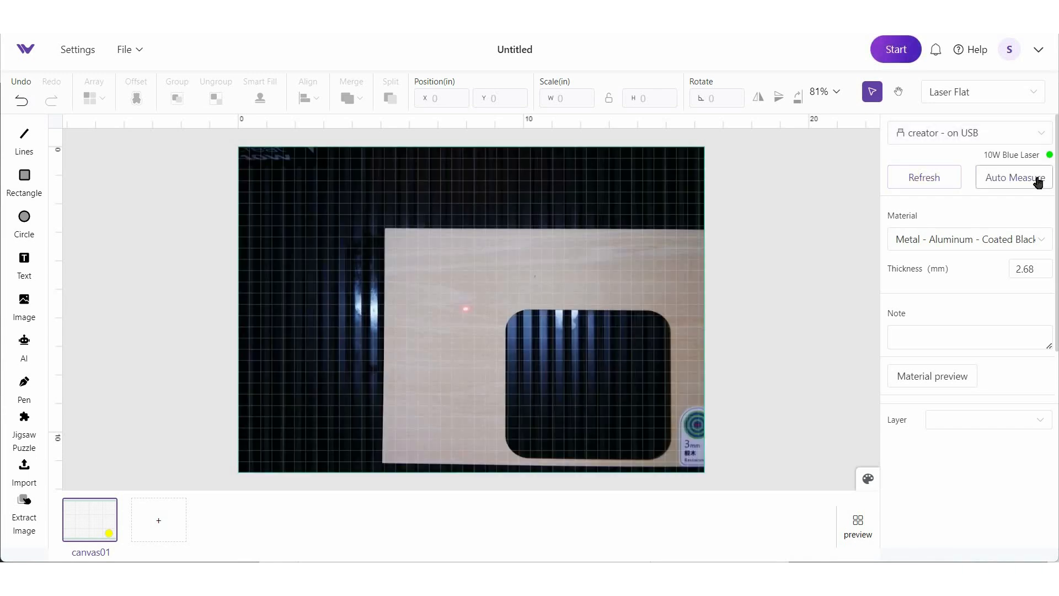
Auto-measure the loaded material so thickness reads 6.9 mm
click(1015, 177)
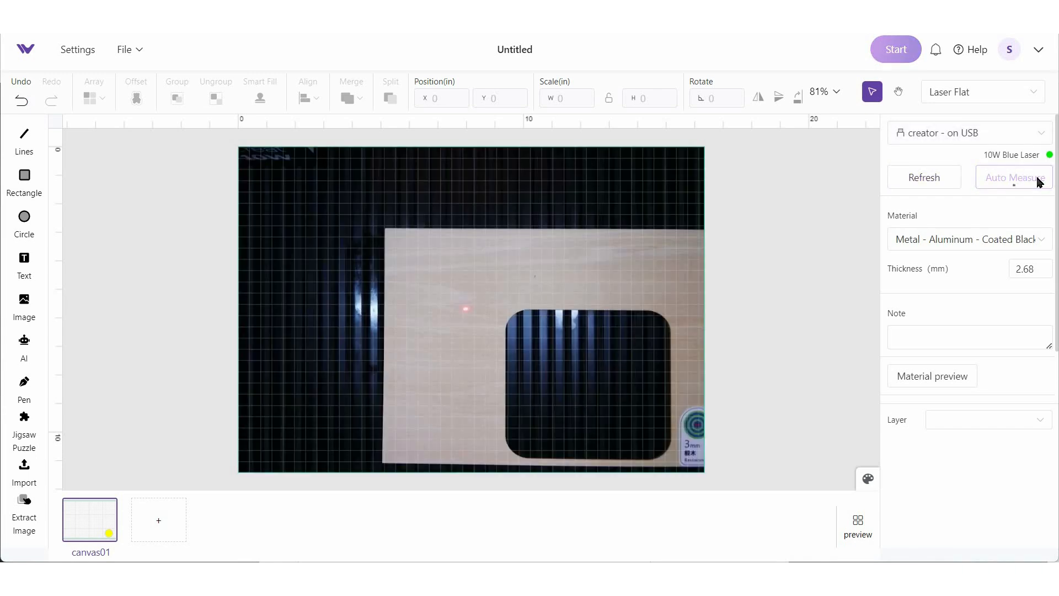
click(1013, 178)
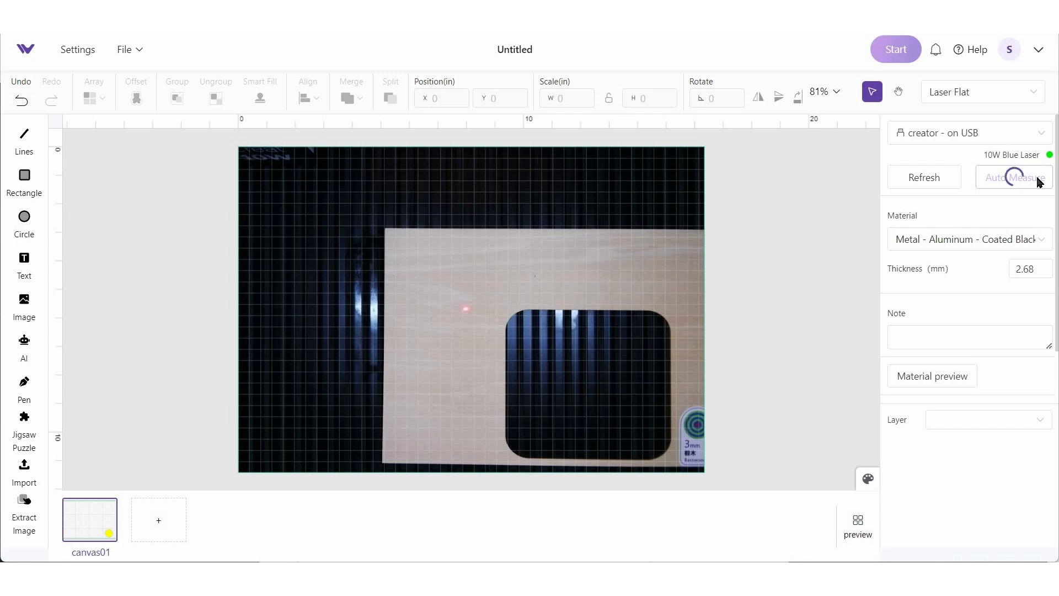
click(1013, 177)
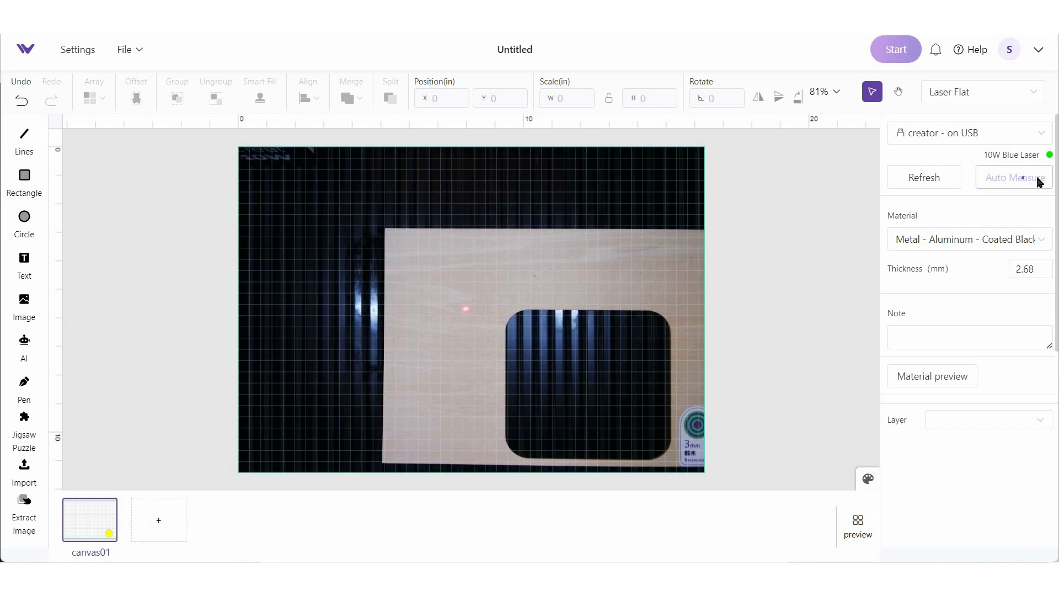
click(1014, 178)
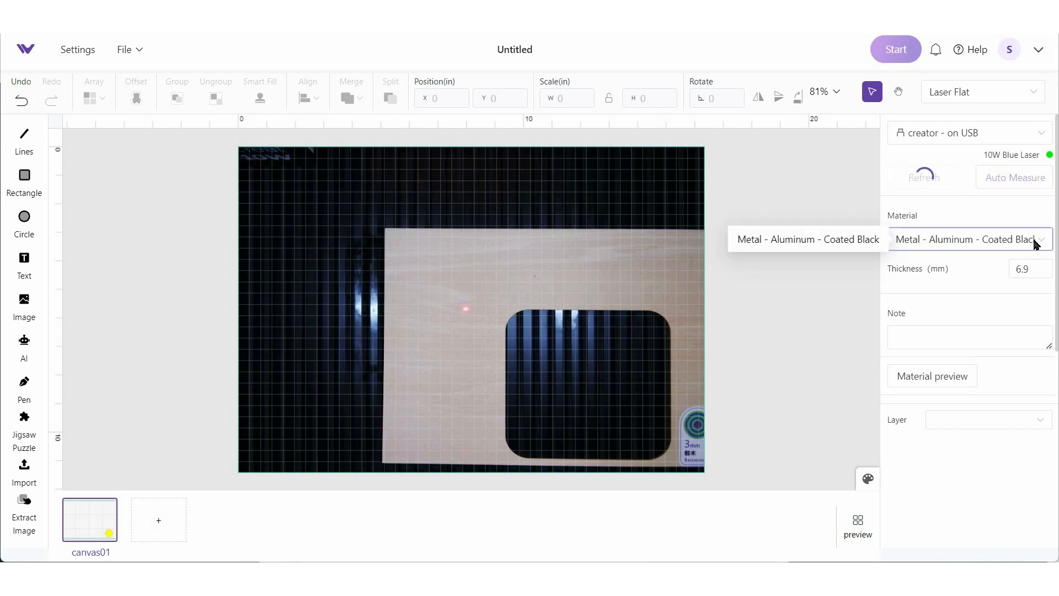
Choose Wood - Basswood 3mm as the material and confirm it
click(969, 239)
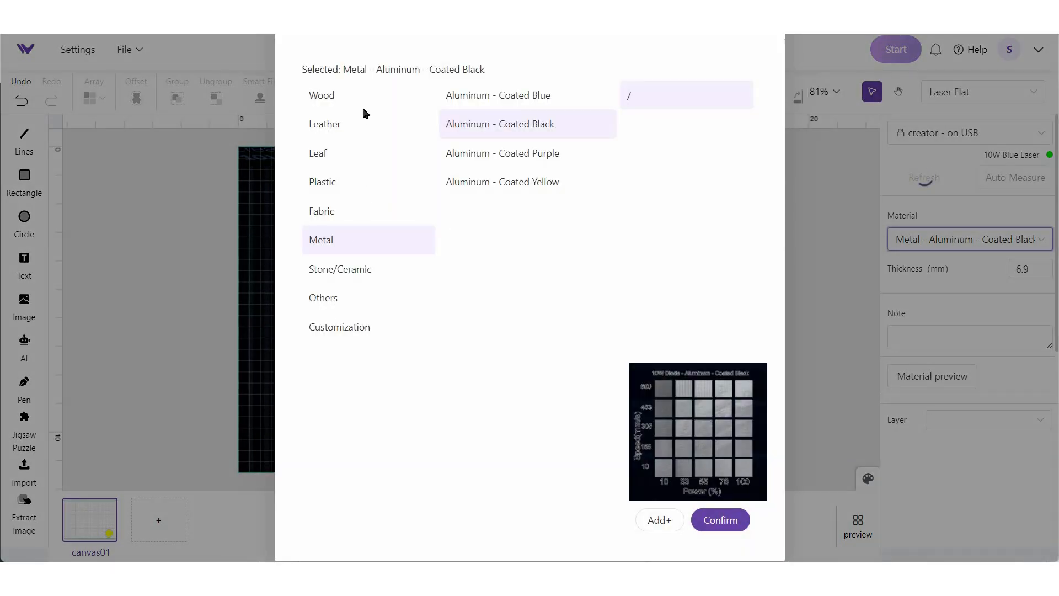
click(322, 94)
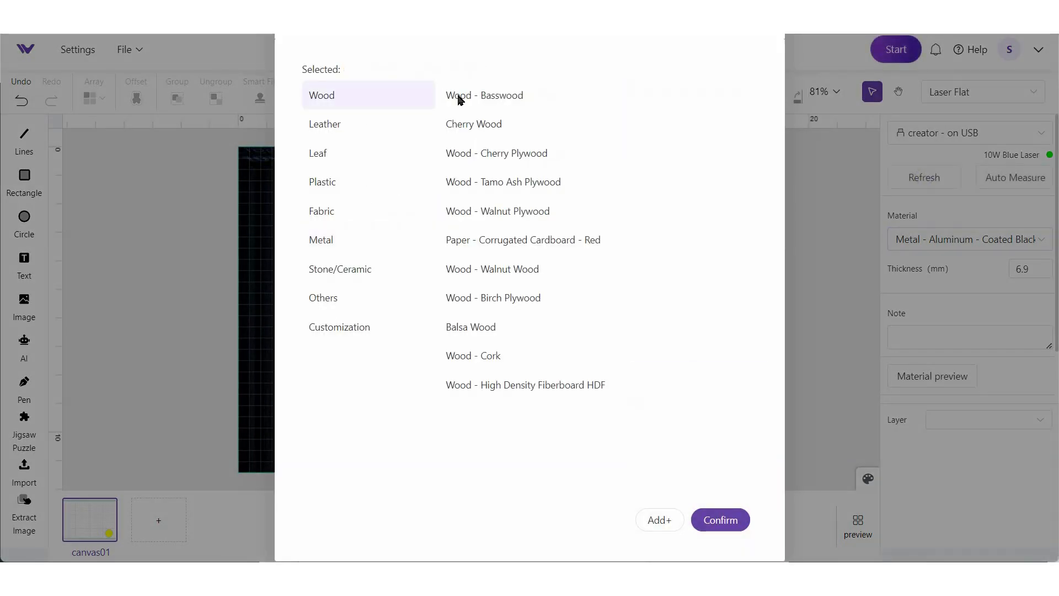
click(484, 95)
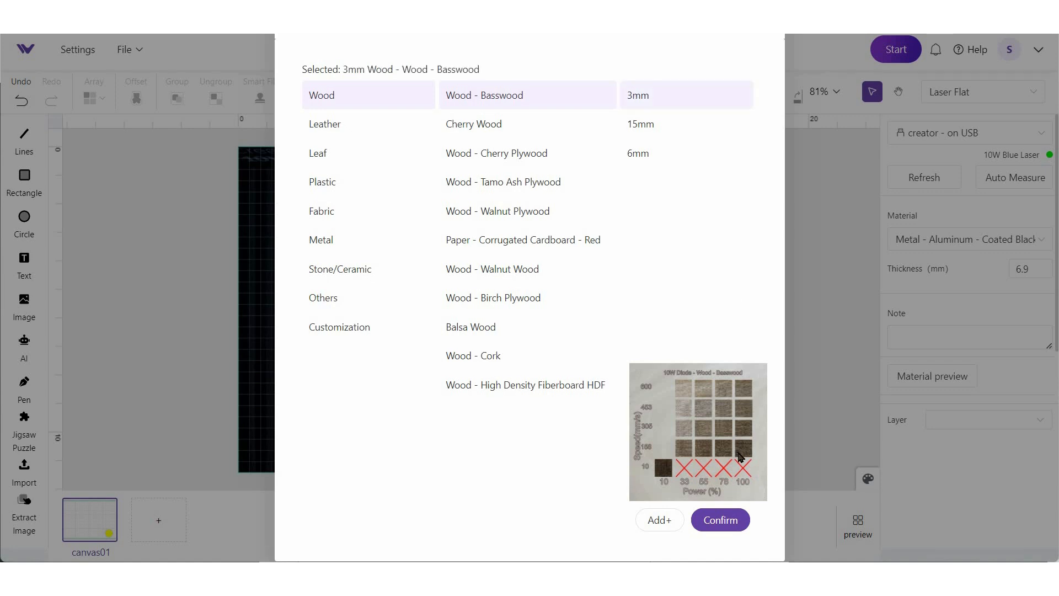
click(720, 520)
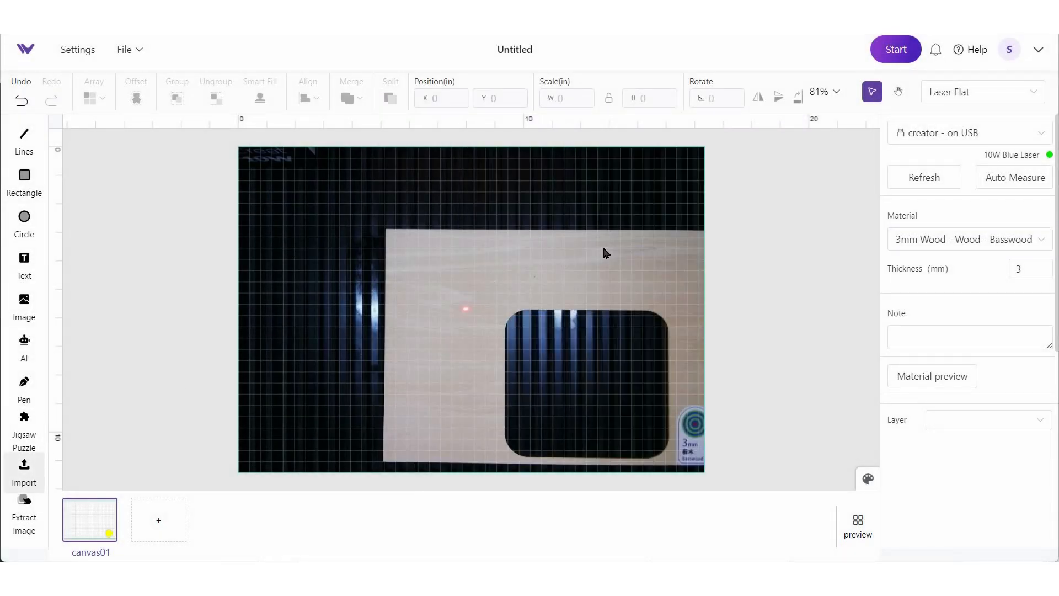
Import the black-and-white cat image scaled to fit and select it on the workpiece
click(24, 471)
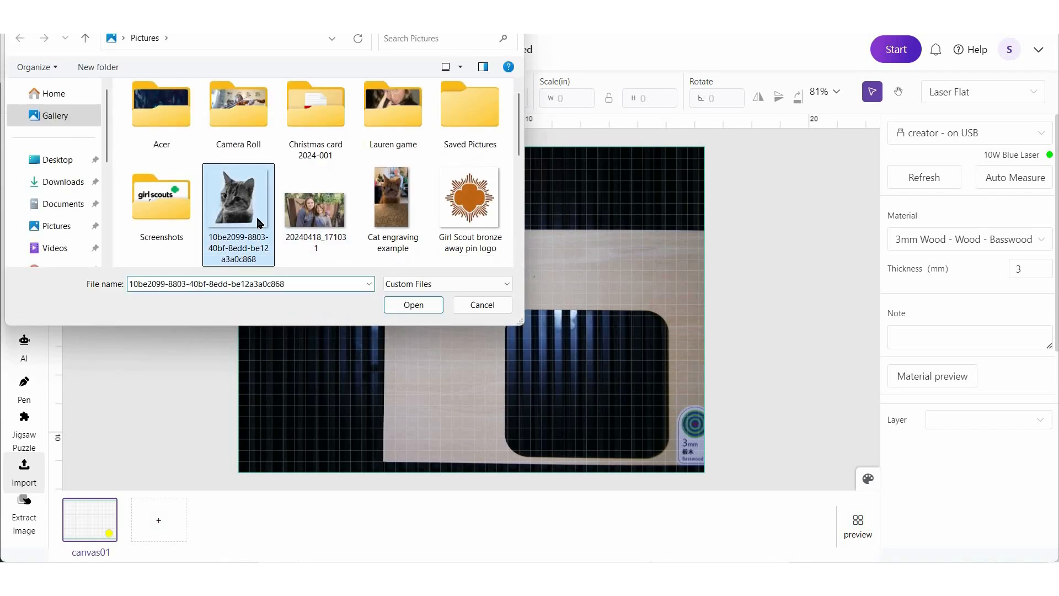
click(413, 305)
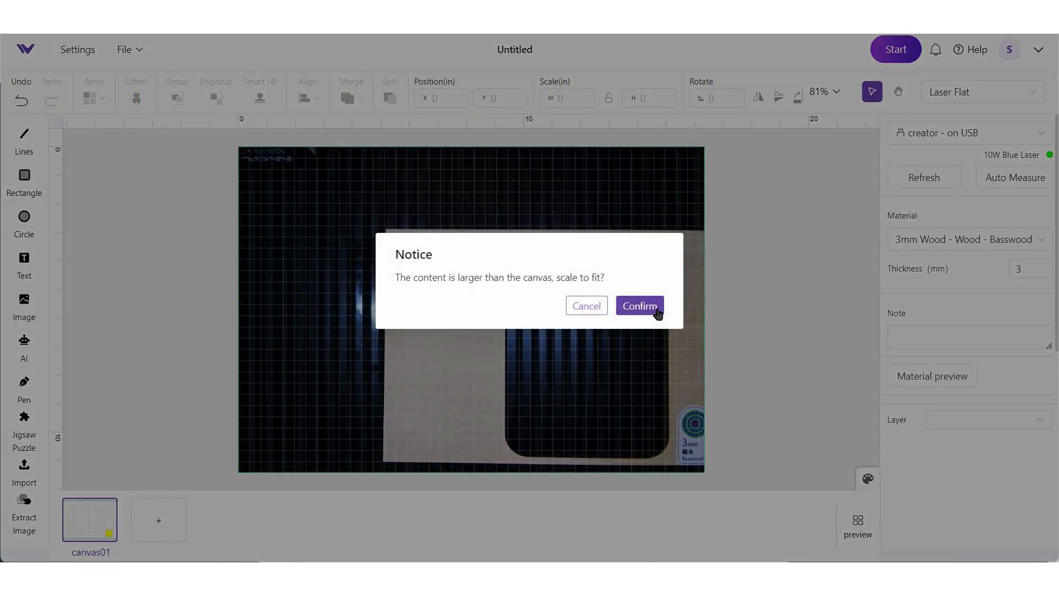
click(639, 306)
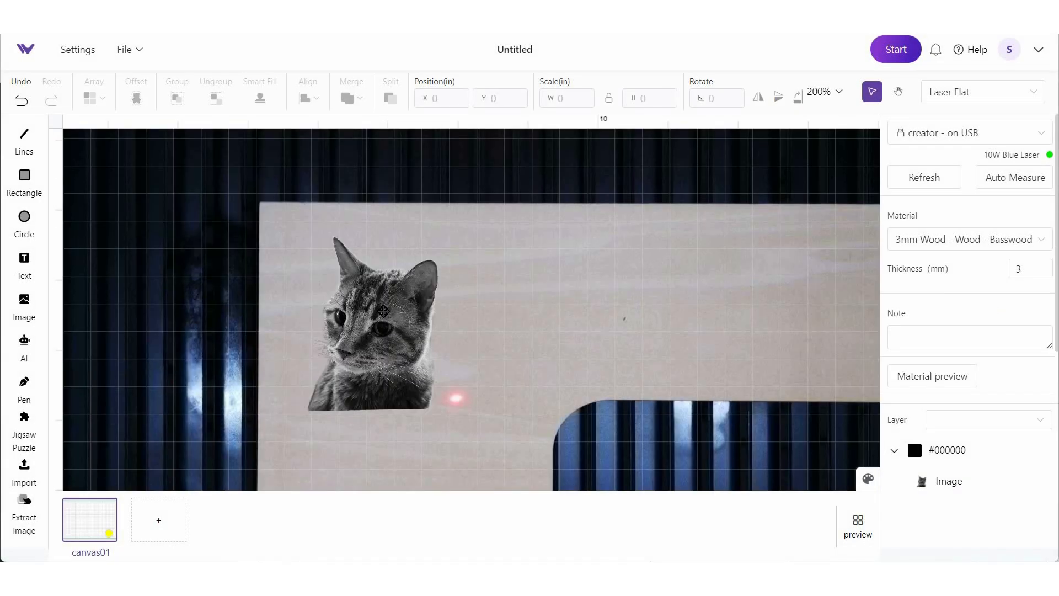
click(378, 324)
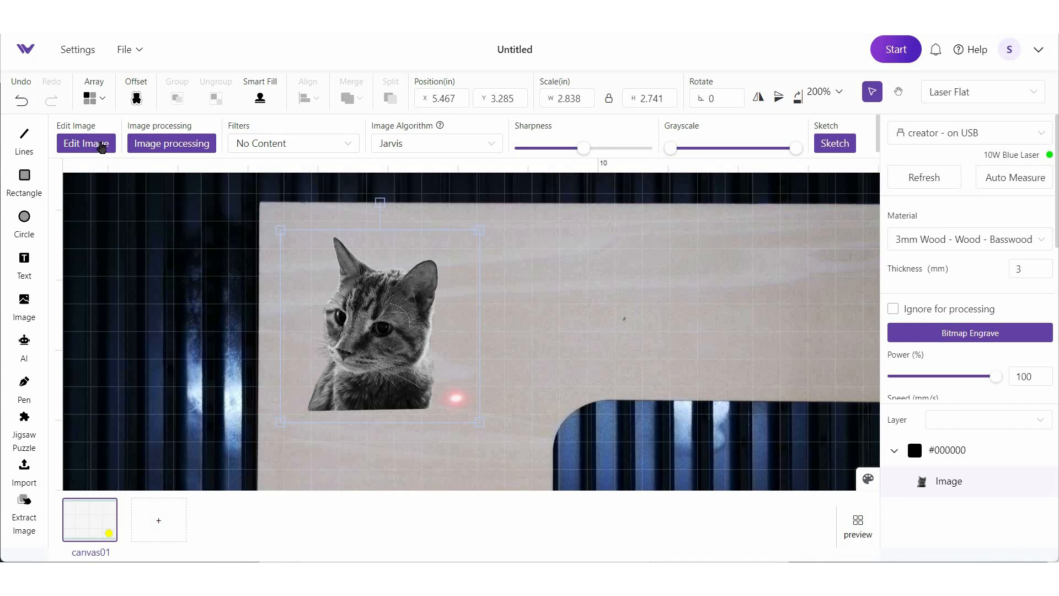
Try the eraser in Image Pre-processing and confirm the cat cutout unchanged
click(86, 143)
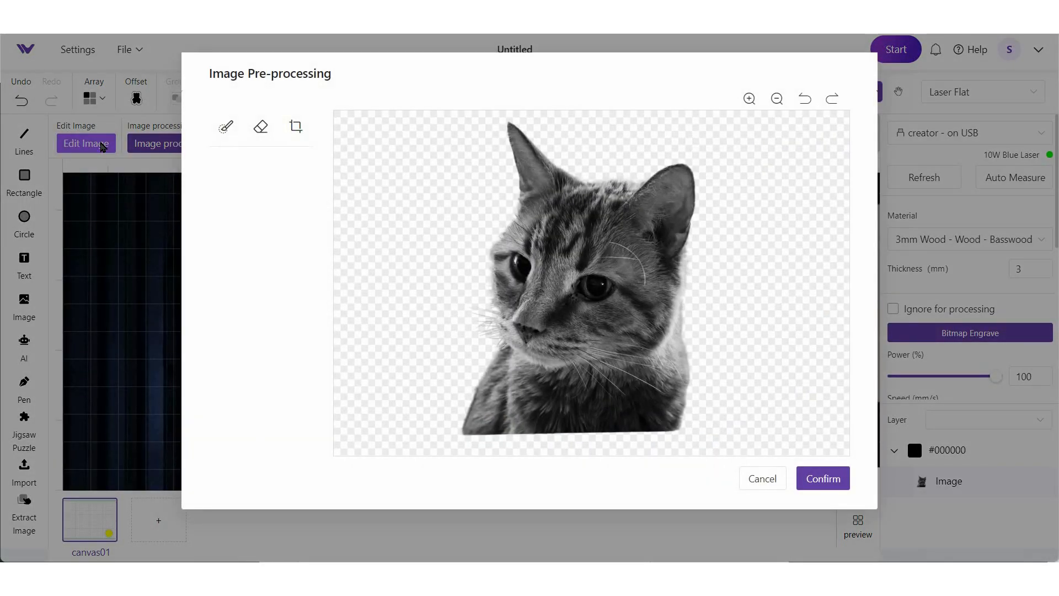
click(259, 126)
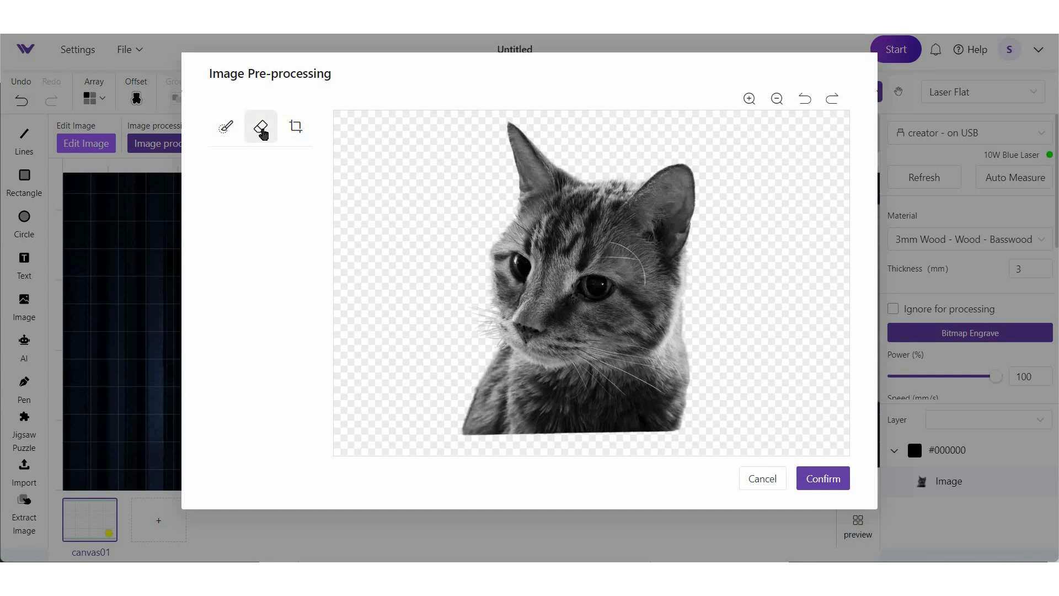
click(226, 126)
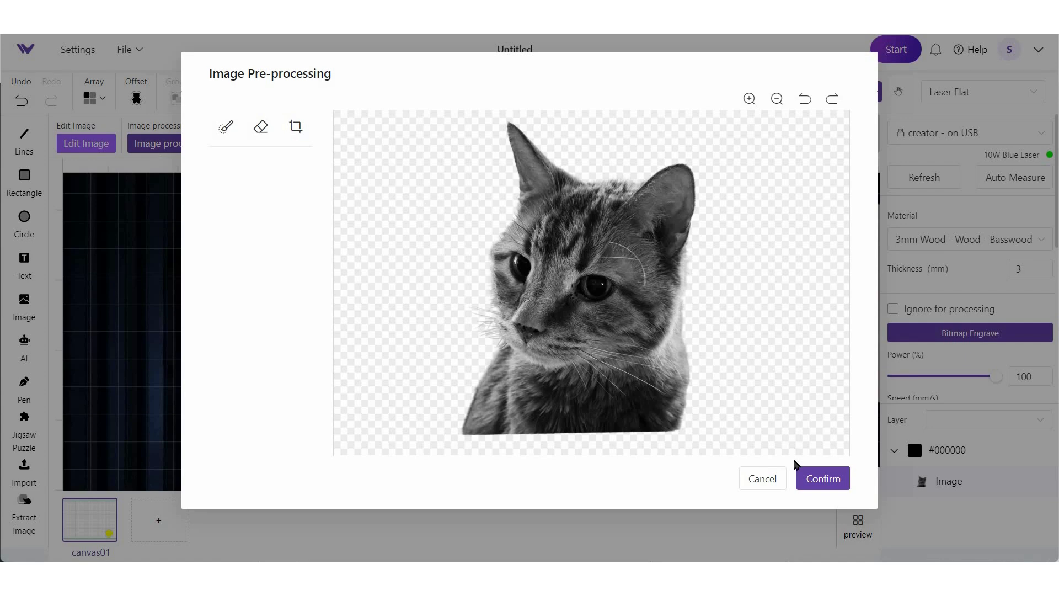
click(822, 478)
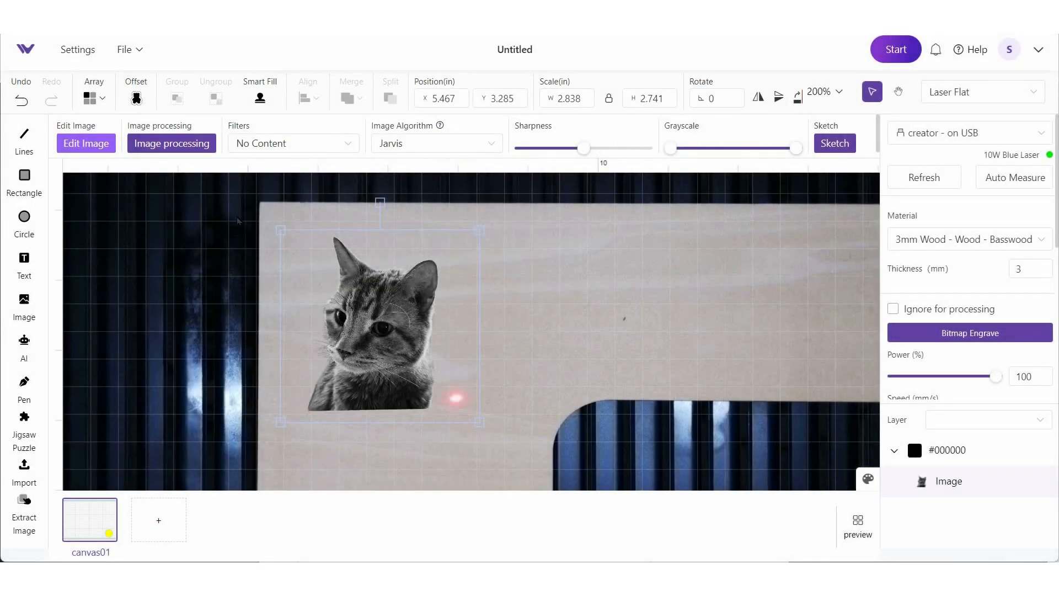
click(171, 143)
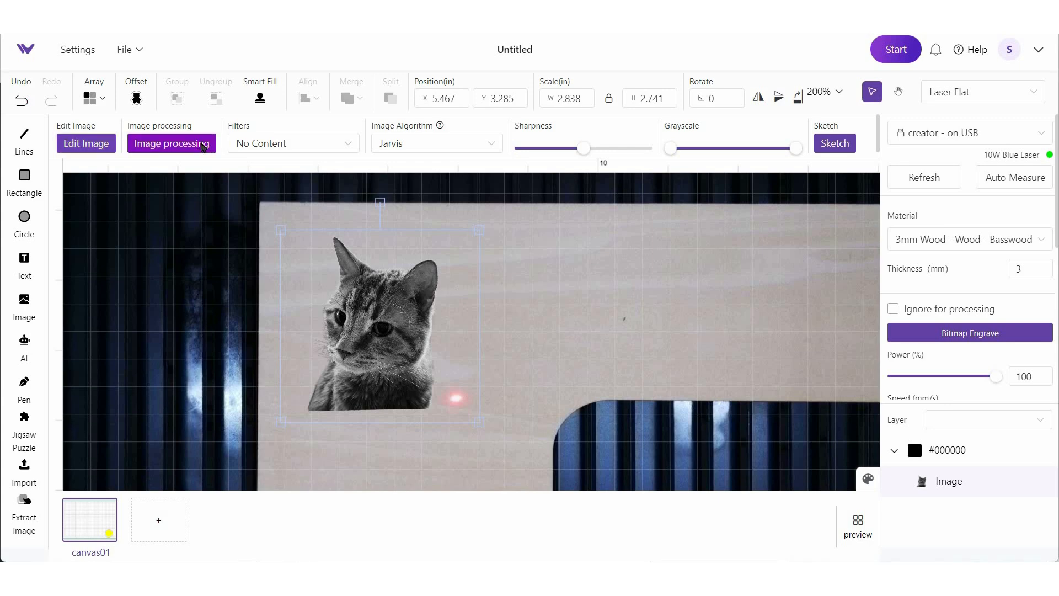
Show the image processing window and the material-to-algorithm hardness chart
click(171, 143)
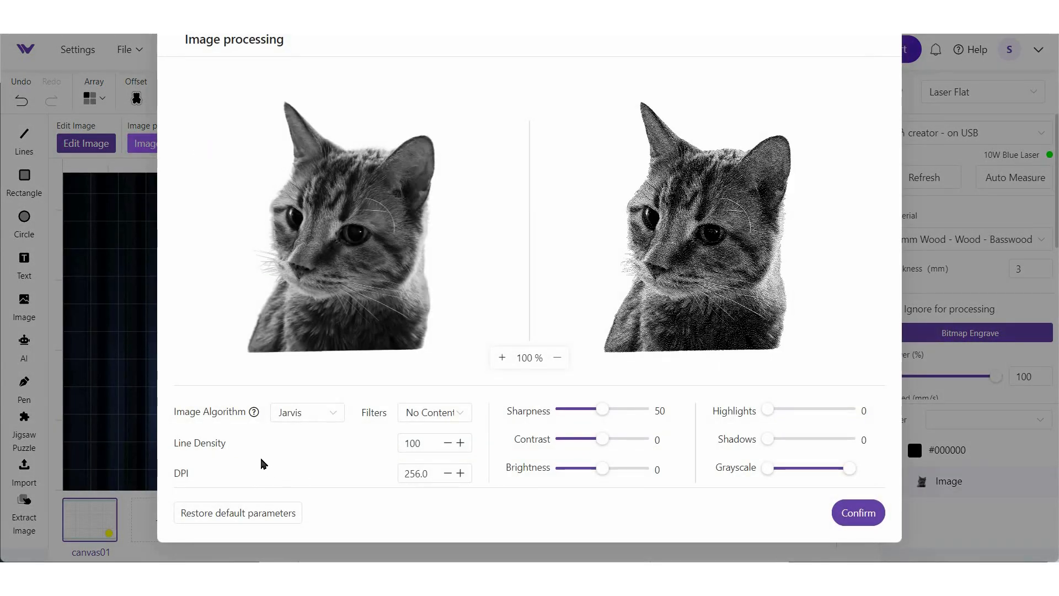
mouse_move(351, 466)
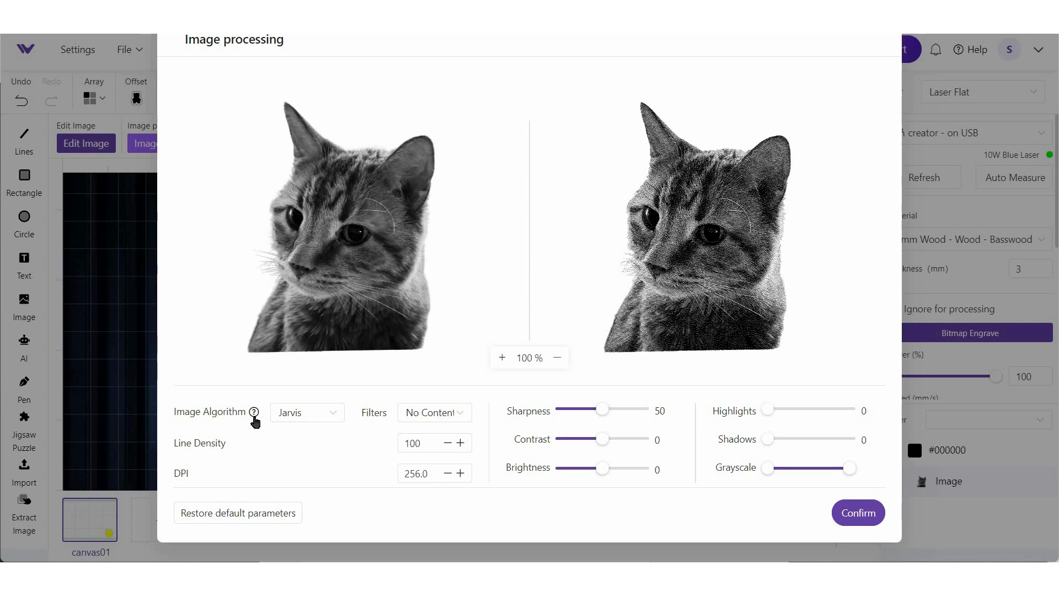
click(253, 412)
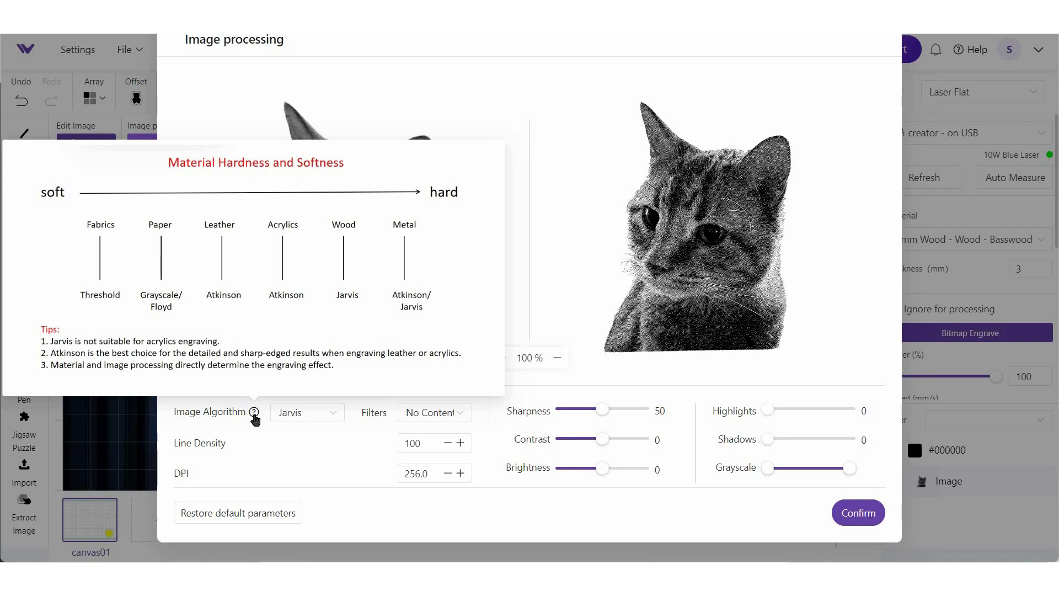
mouse_move(100, 316)
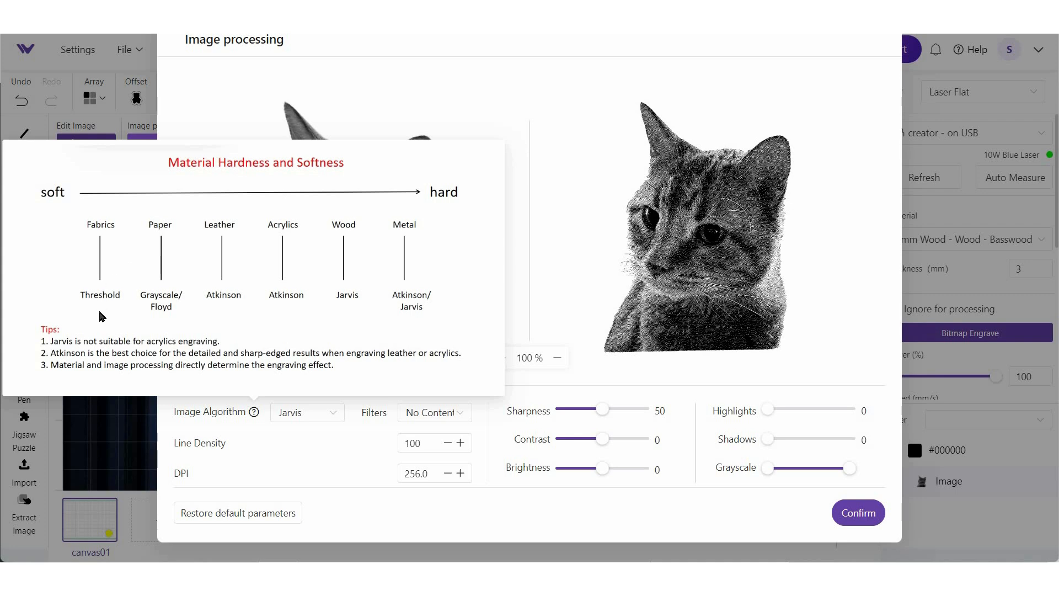
mouse_move(76, 220)
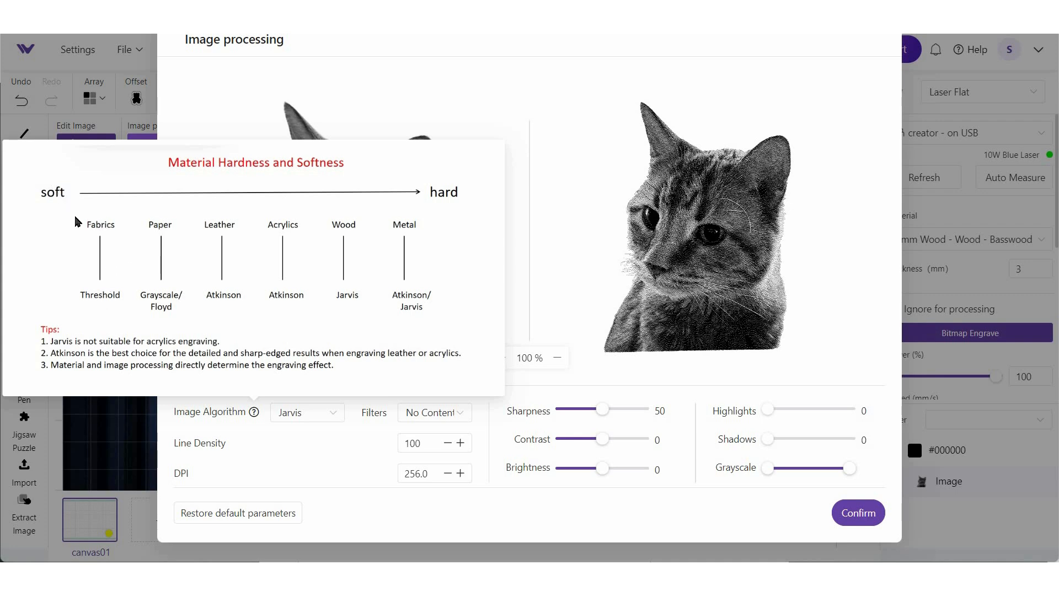
mouse_move(163, 216)
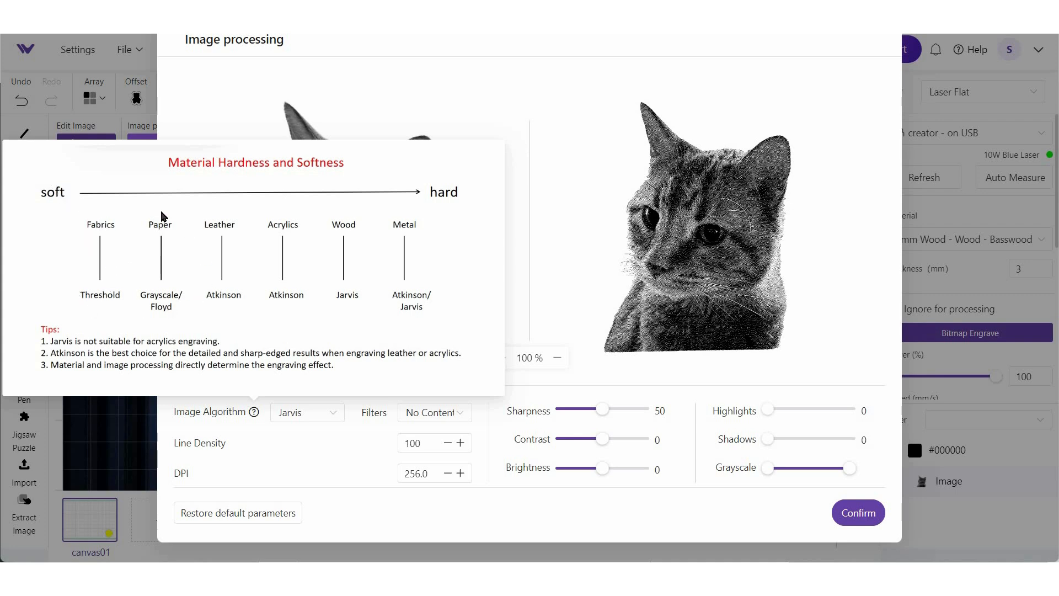
mouse_move(478, 197)
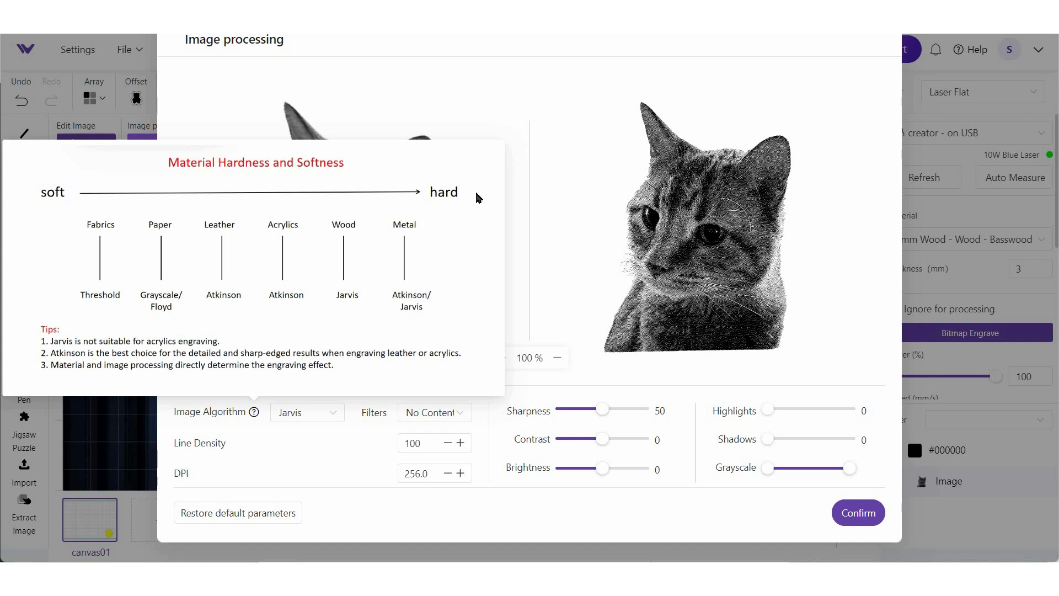
mouse_move(370, 351)
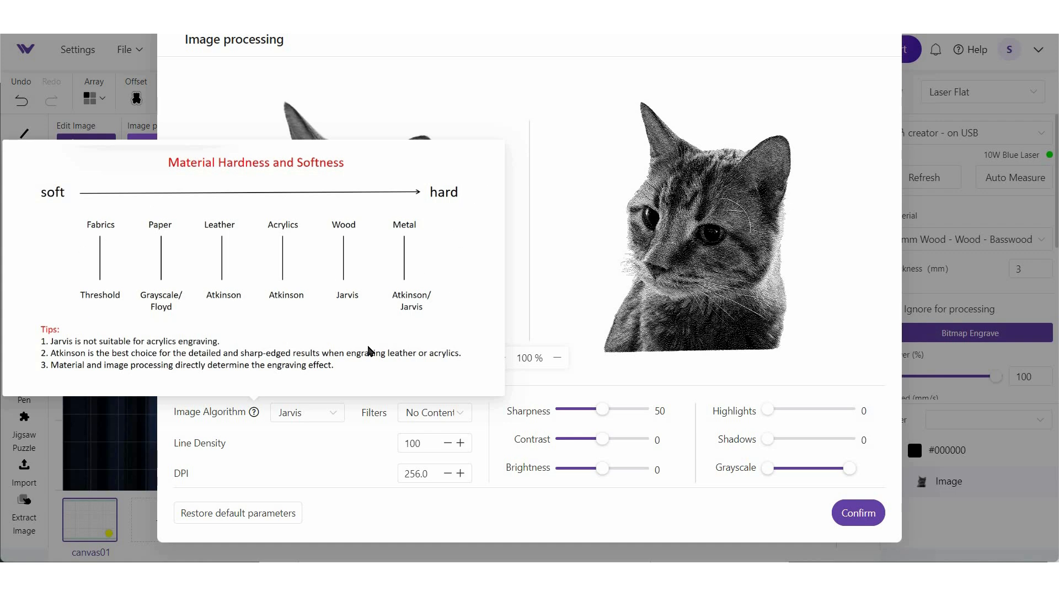
mouse_move(436, 324)
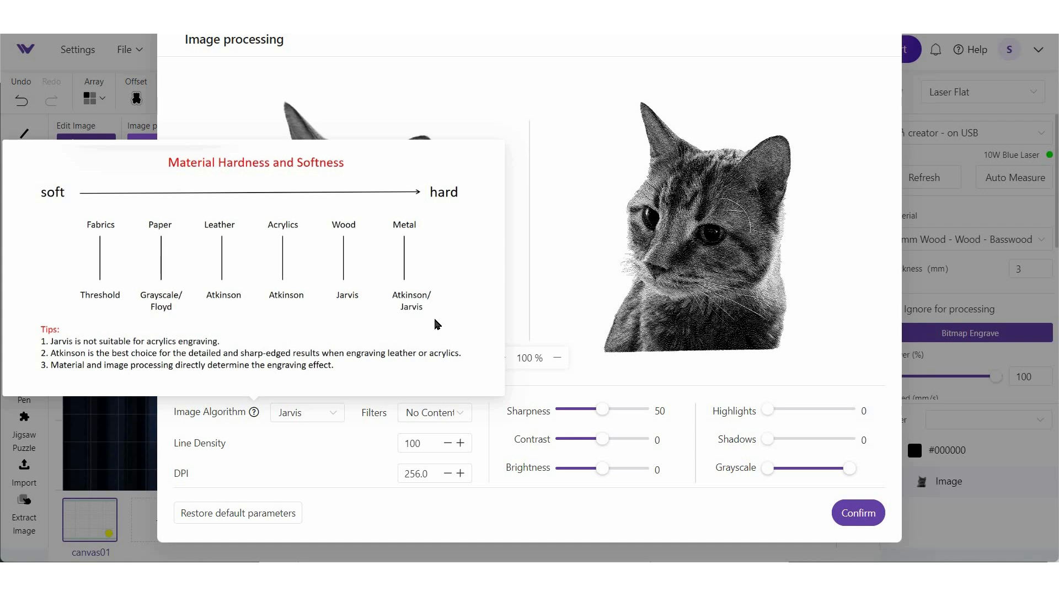
mouse_move(357, 320)
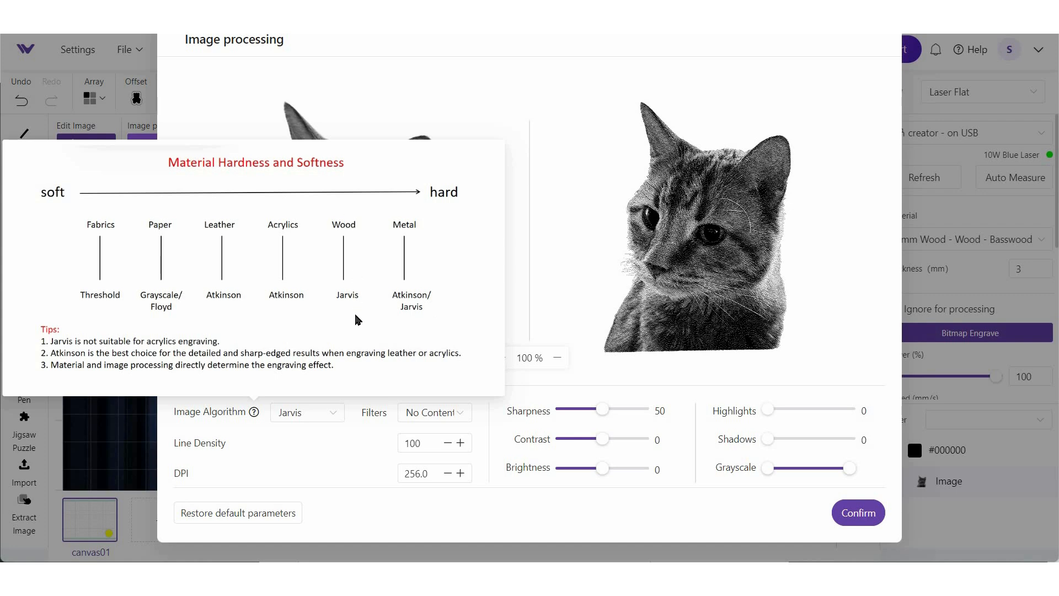
mouse_move(351, 309)
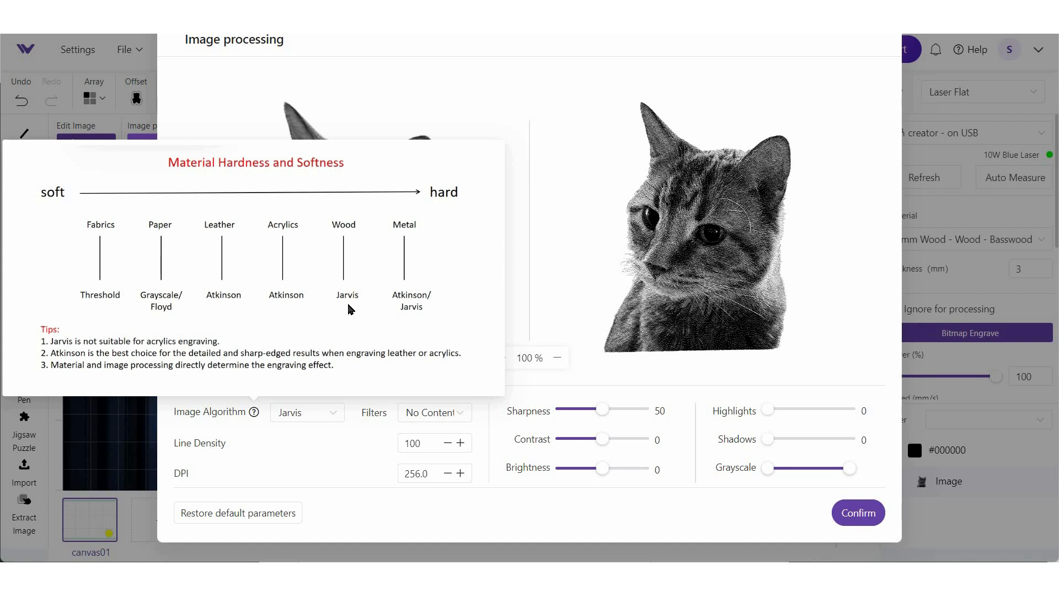
mouse_move(153, 306)
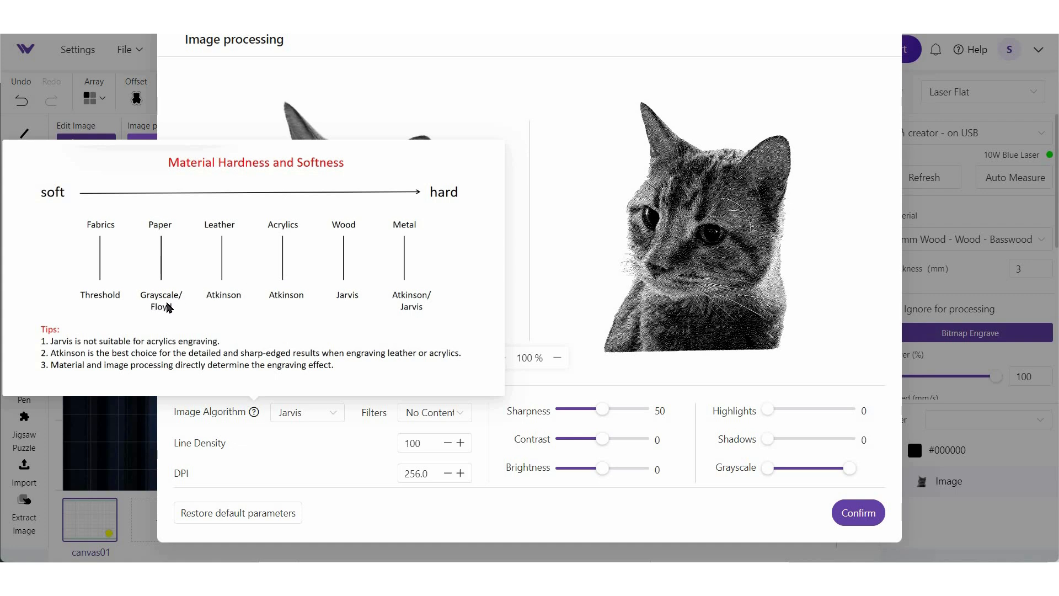
mouse_move(171, 308)
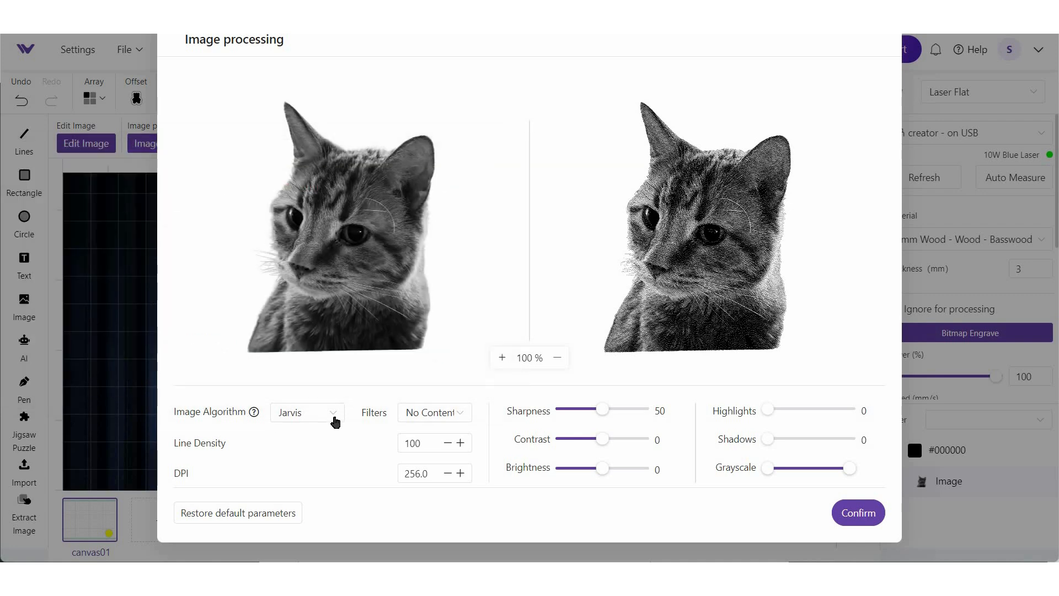
Trial Gray dithering, return to Jarvis for the cat, and set DPI to 254
click(306, 412)
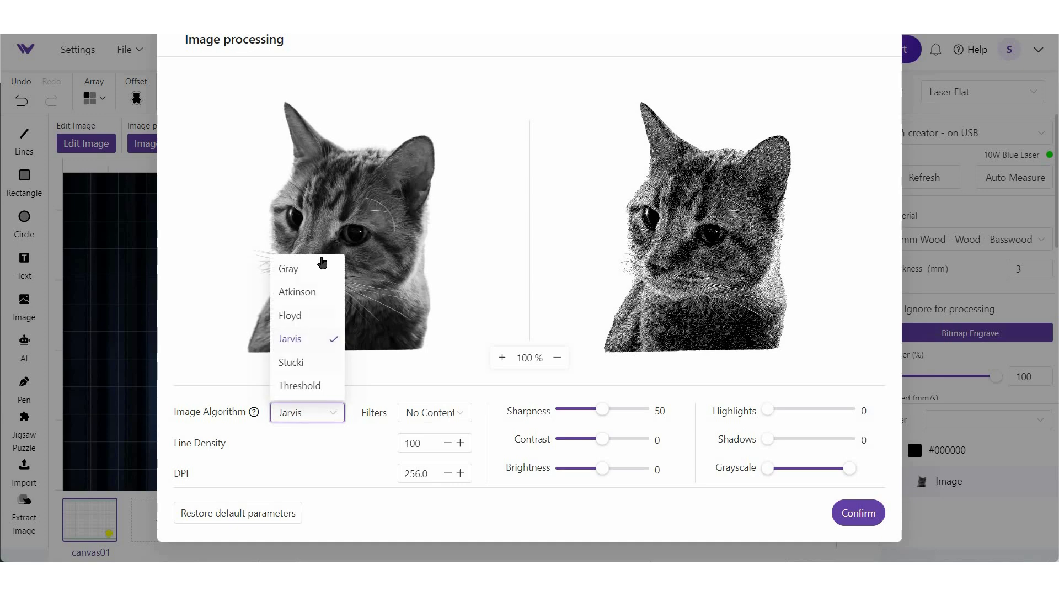
click(288, 268)
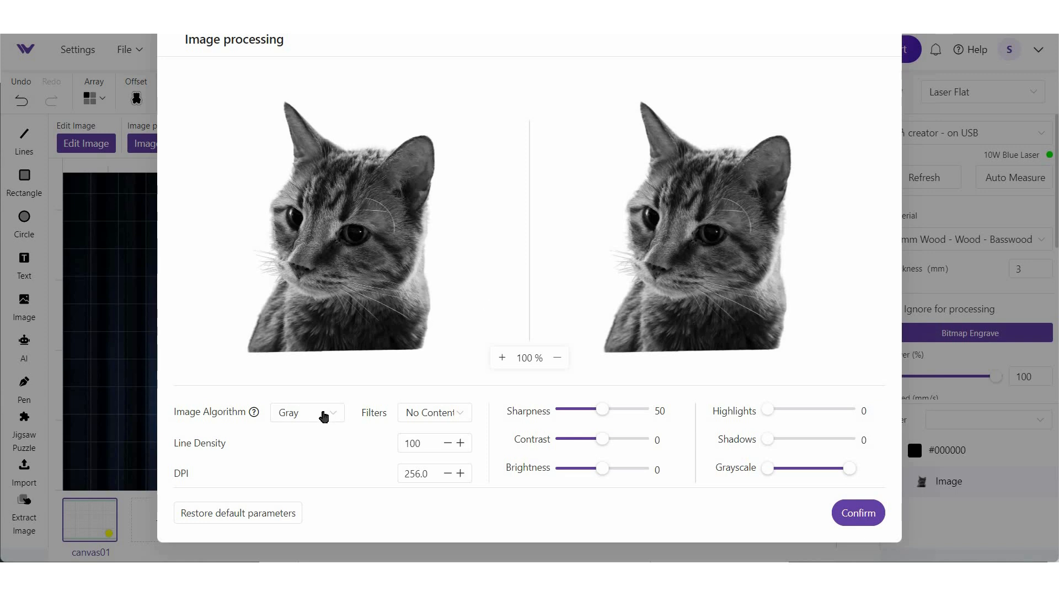
click(307, 412)
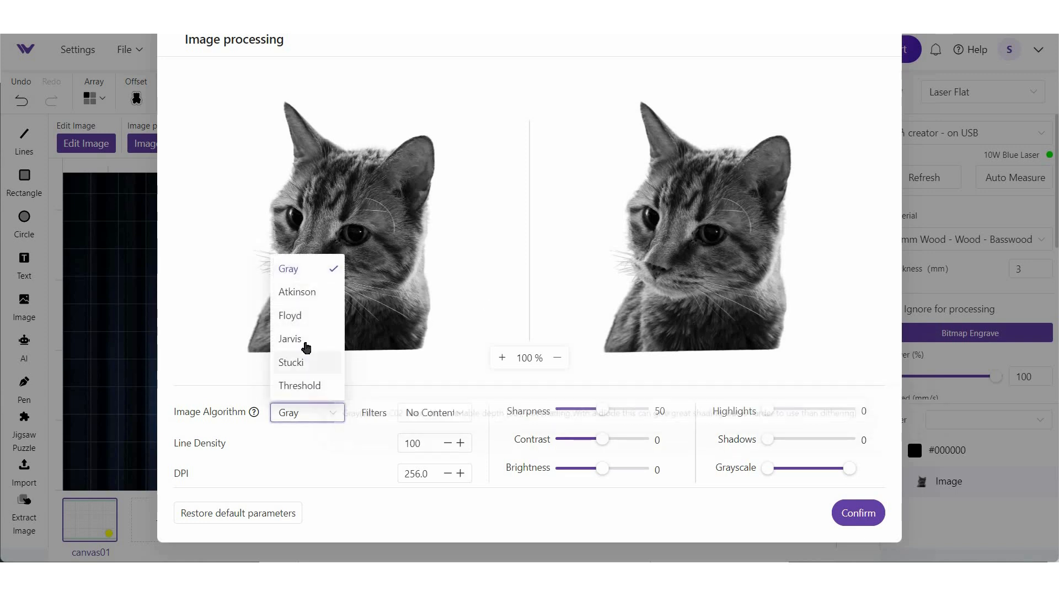
click(290, 338)
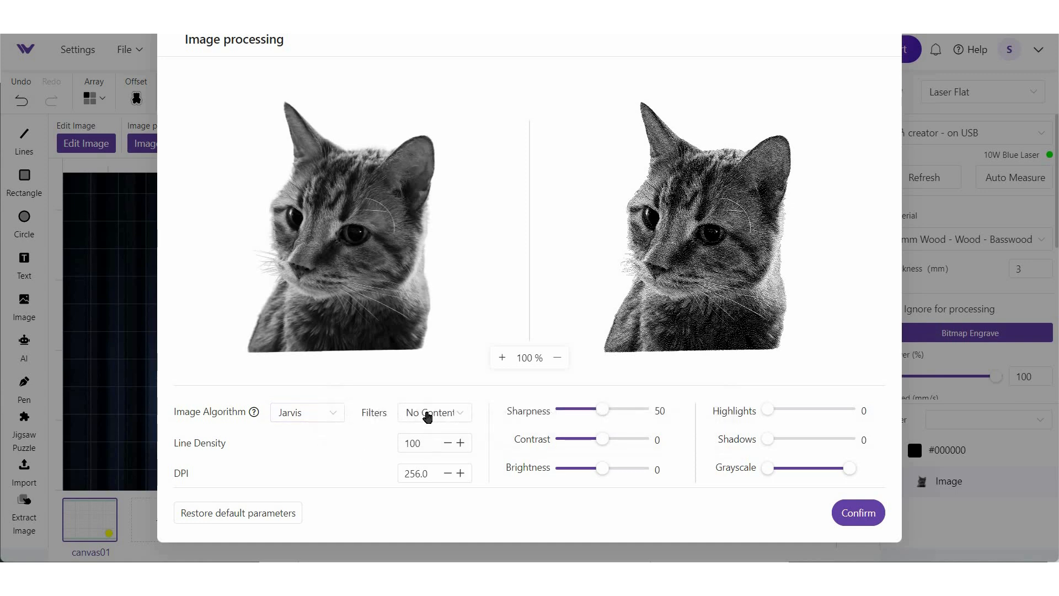
click(434, 413)
text(254)
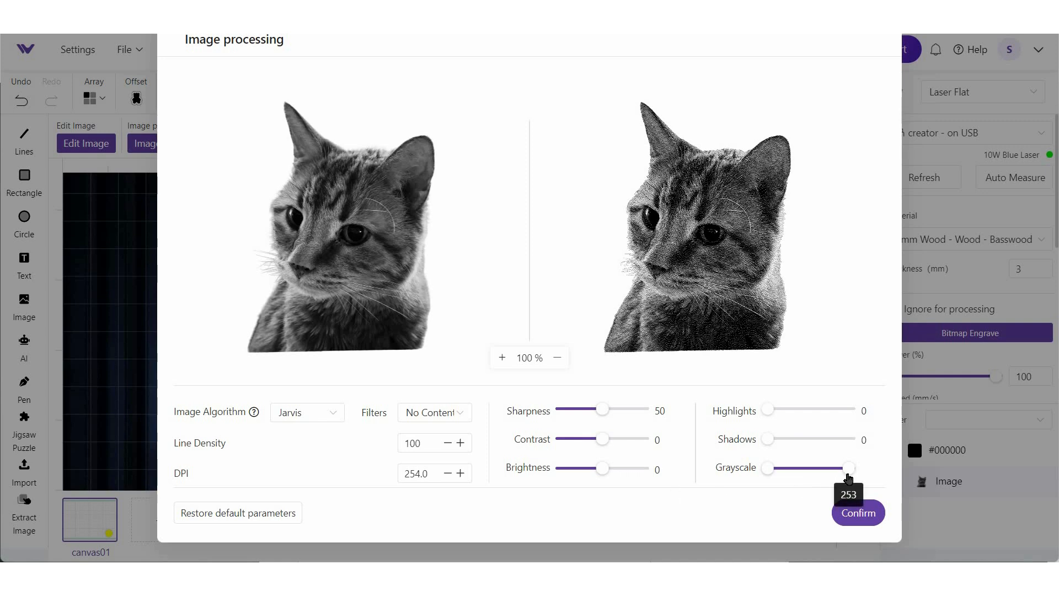
Reduce the Grayscale slider to about 253 and confirm the Jarvis processing settings
drag(850, 468, 826, 467)
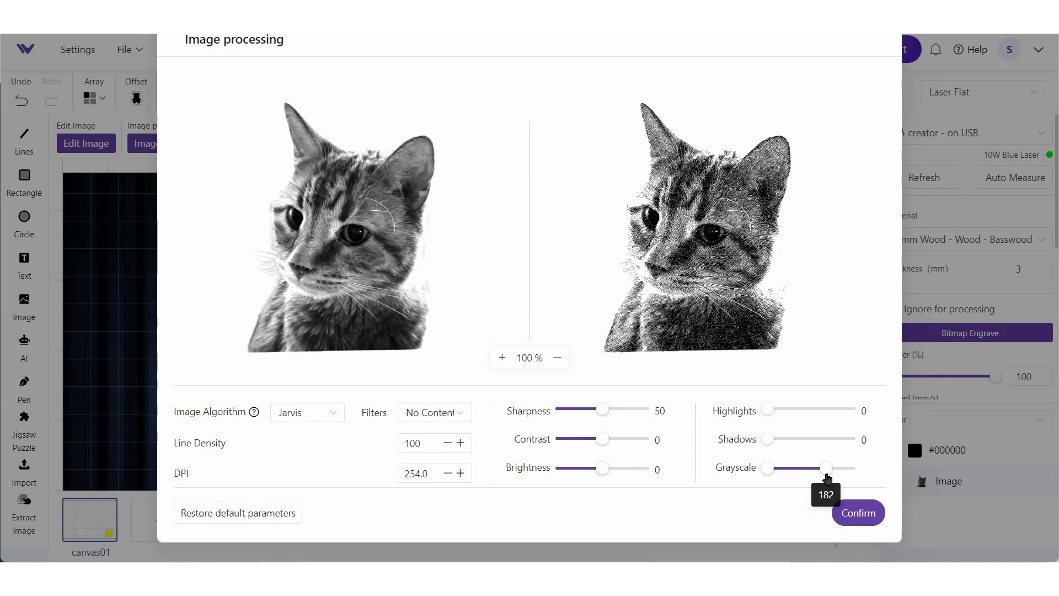
drag(825, 467, 832, 467)
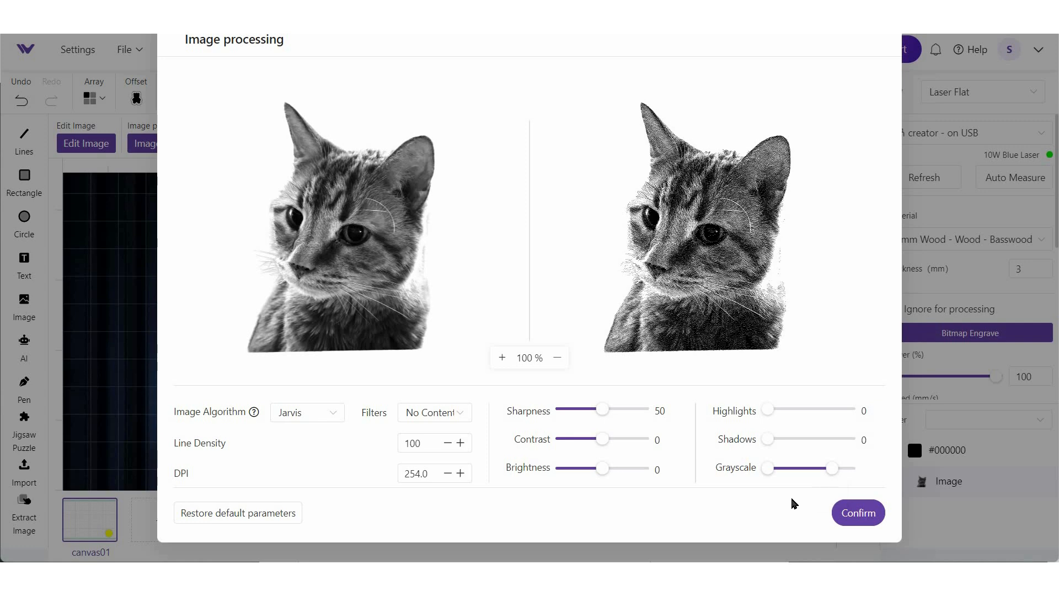
mouse_move(828, 520)
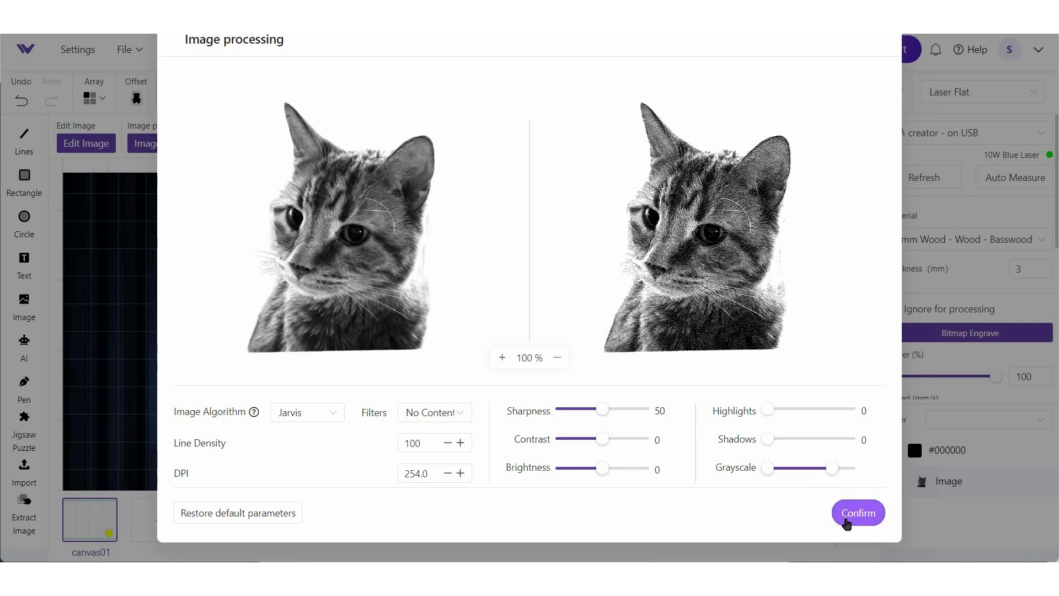
click(858, 512)
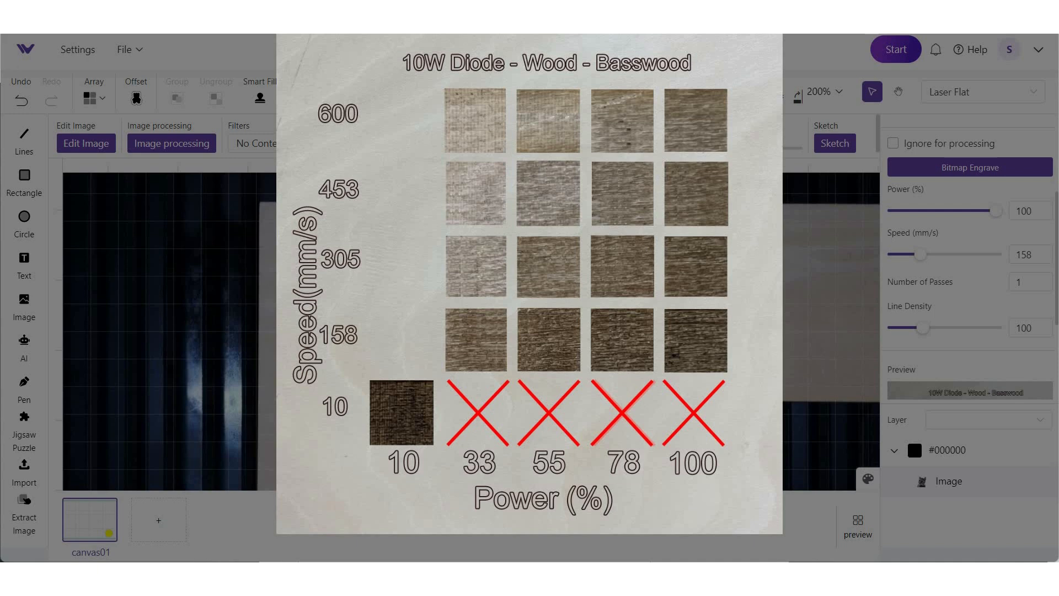
Pick the 55% power / 158 mm/s swatch from the basswood test chart for the cat engrave
click(622, 340)
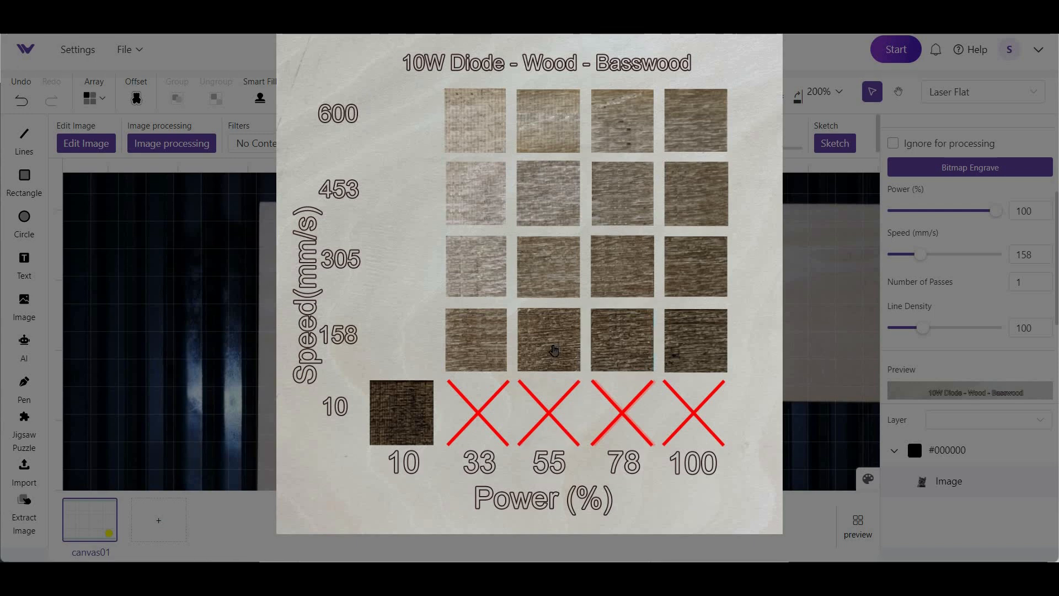
click(548, 340)
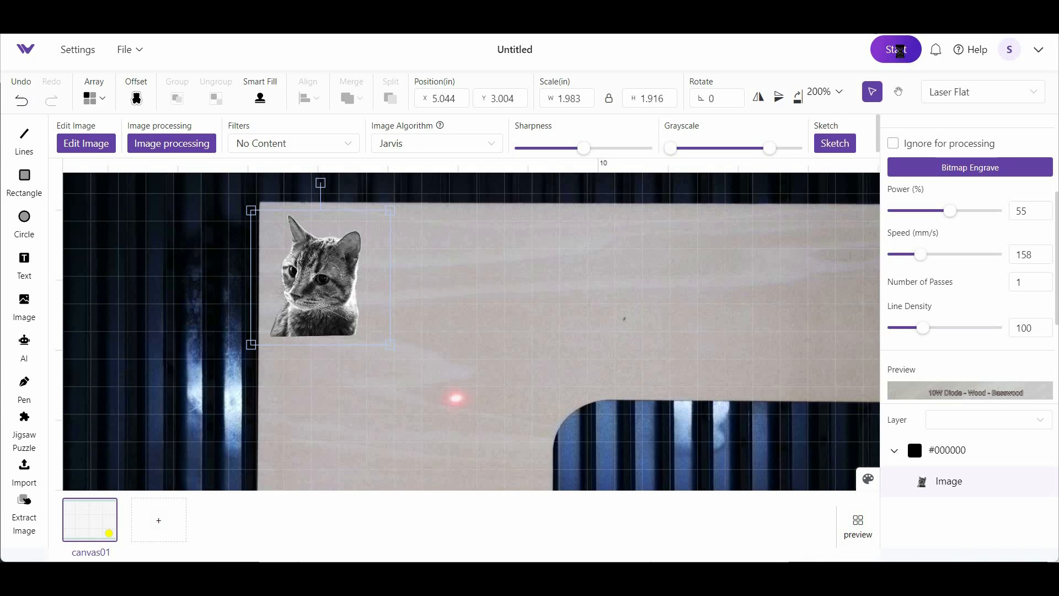
Start the cat engraving job and send it to the laser
click(895, 49)
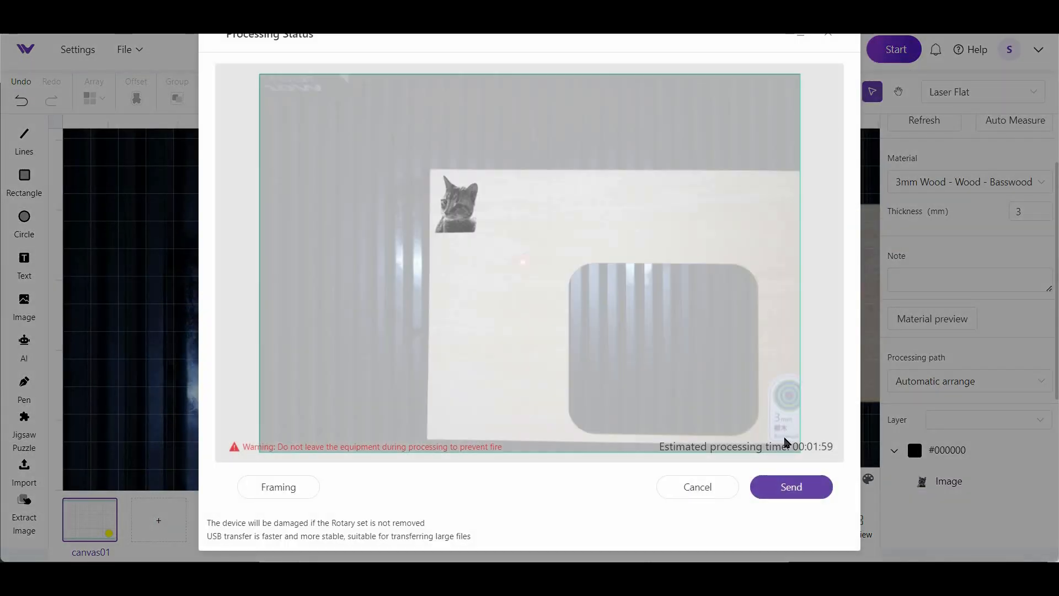
click(791, 487)
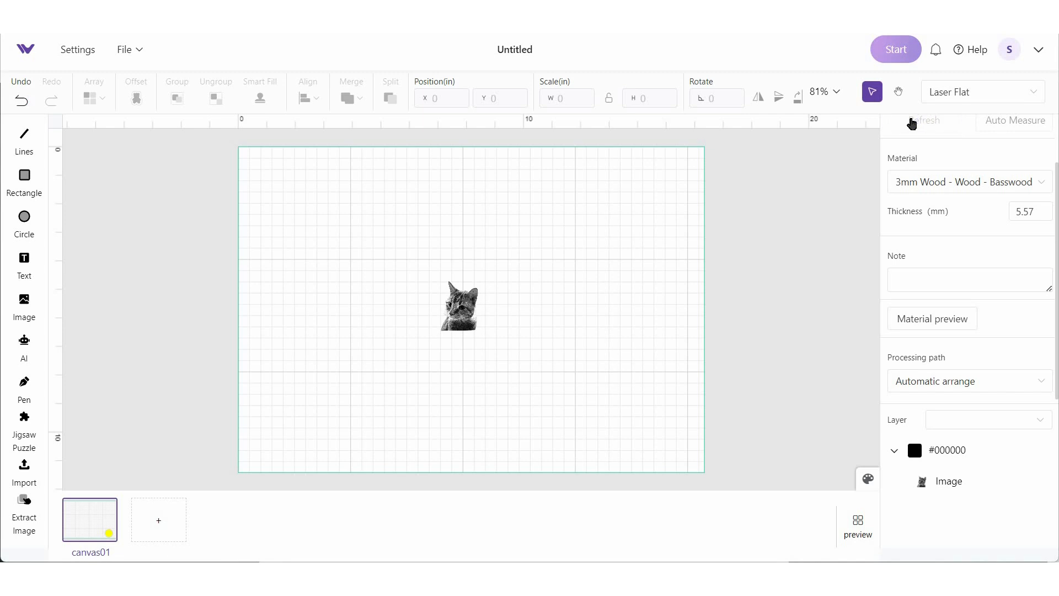
Switch the material to Metal > Aluminum - Coated Black, confirm, and reselect the cat image
click(923, 120)
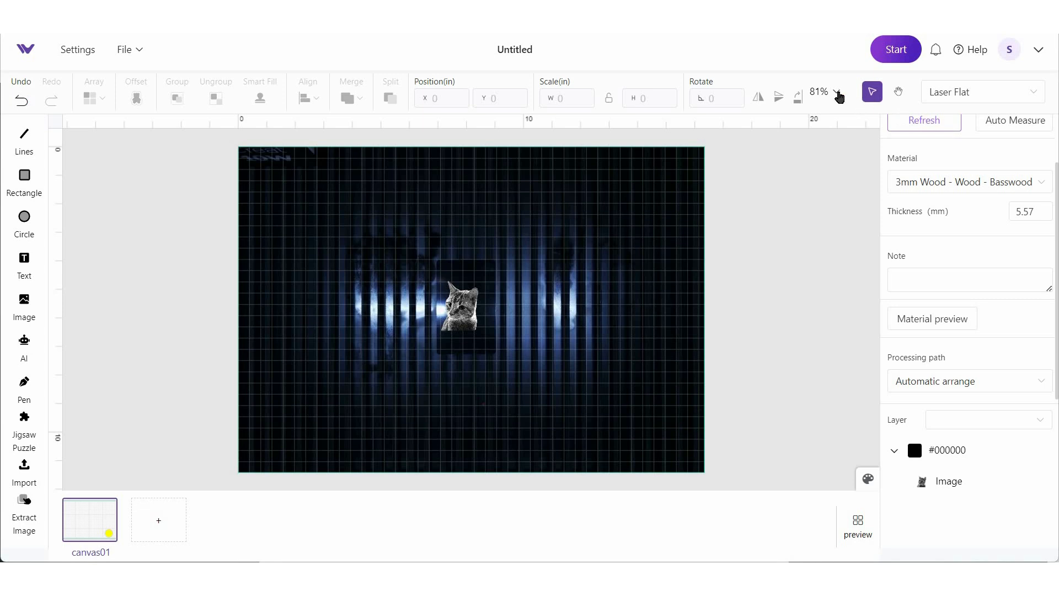
click(463, 311)
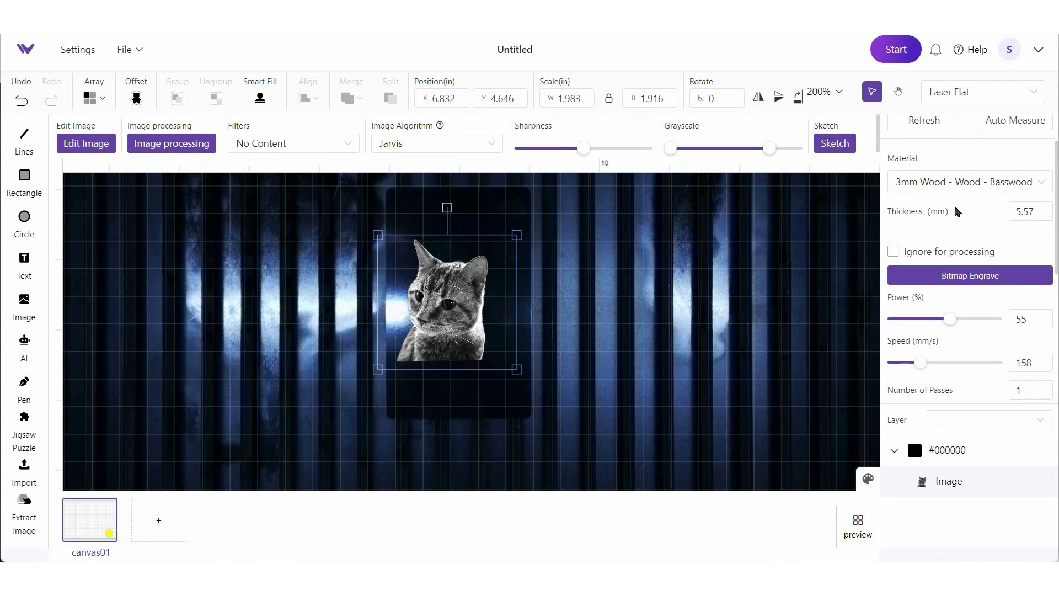
click(967, 181)
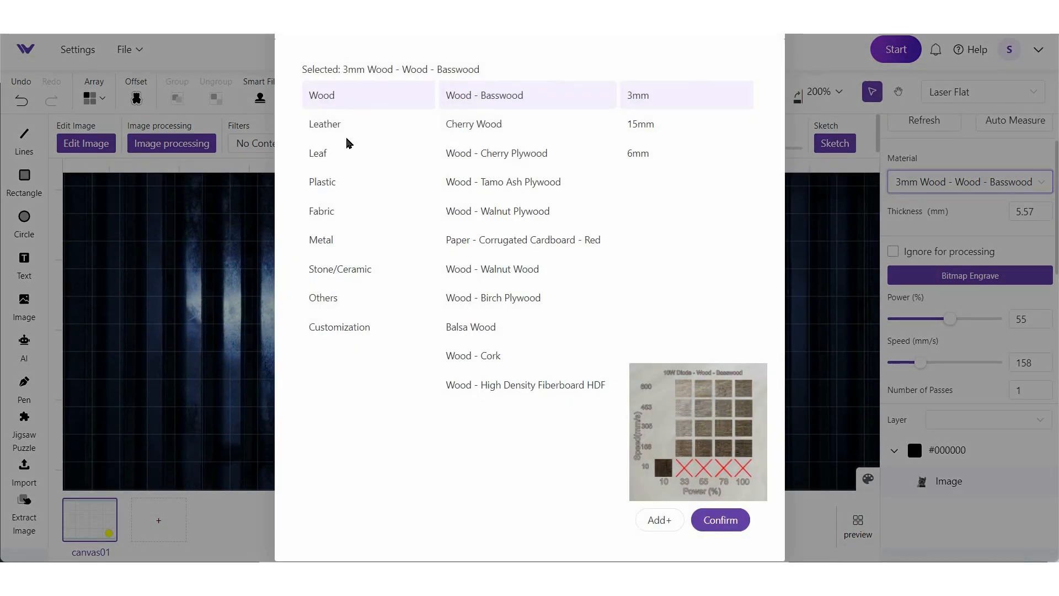
click(321, 240)
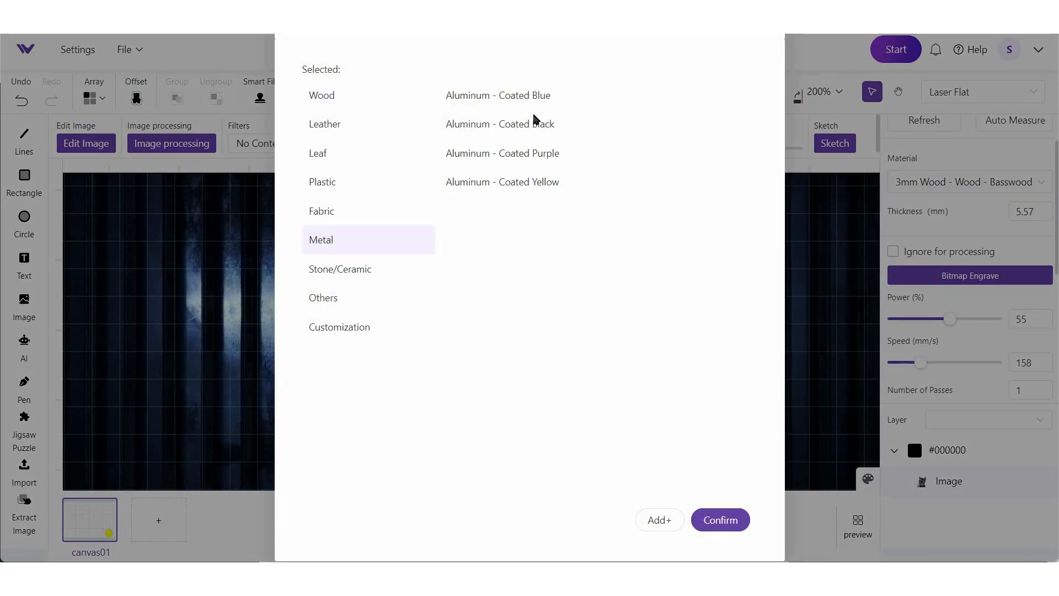
click(500, 124)
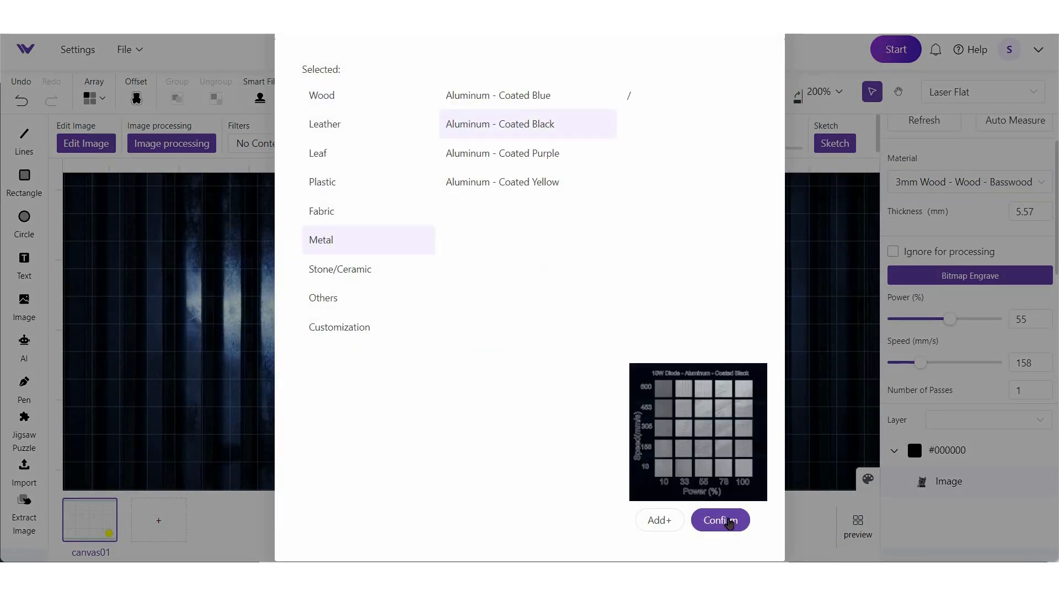
click(720, 520)
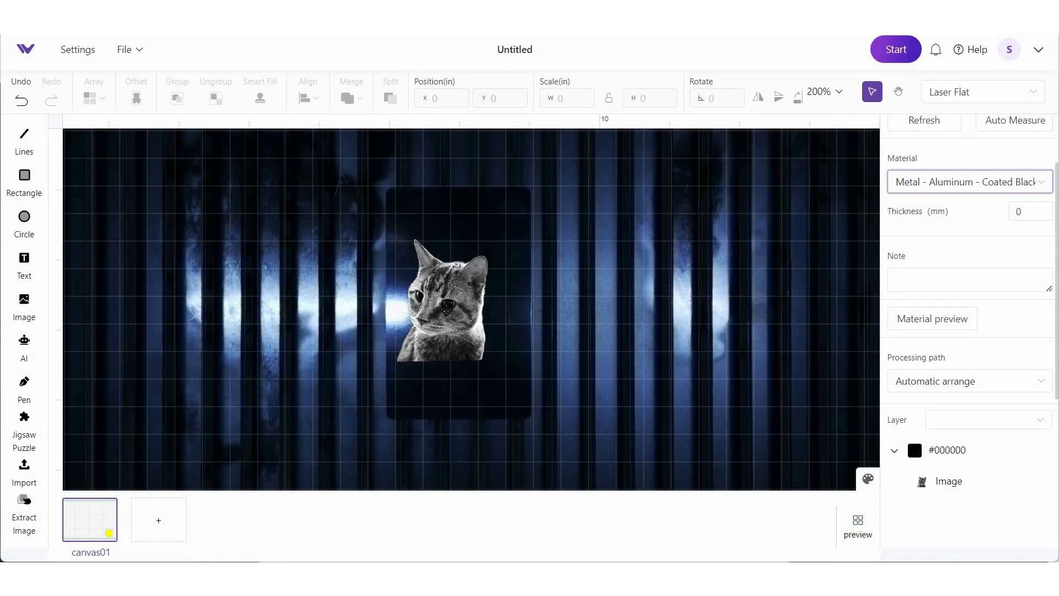
click(446, 304)
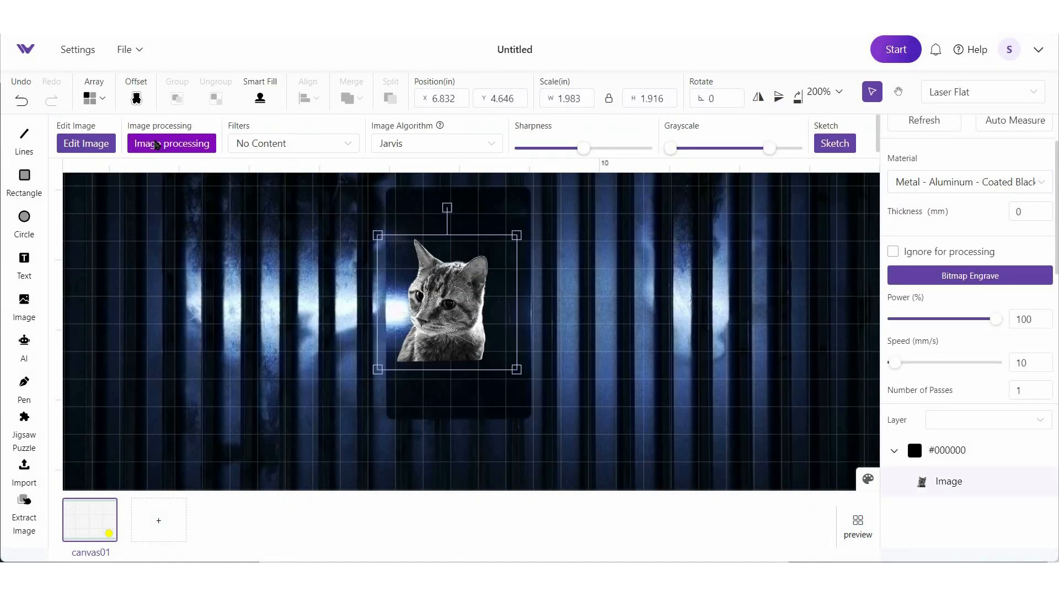
In Image processing, set the filter to Invert, nudge the Grayscale slider, and confirm
click(171, 143)
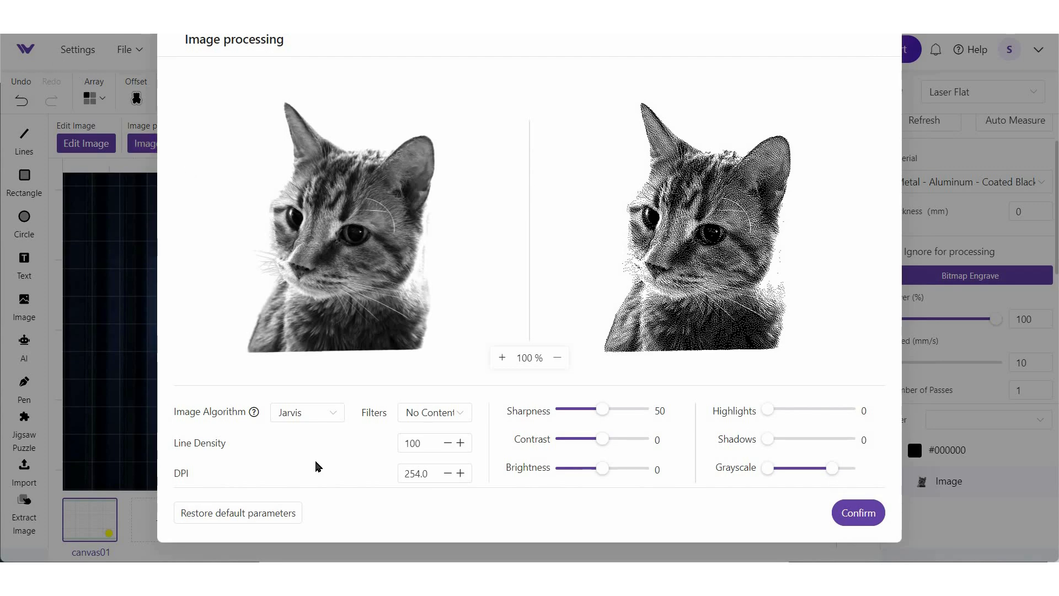
mouse_move(255, 412)
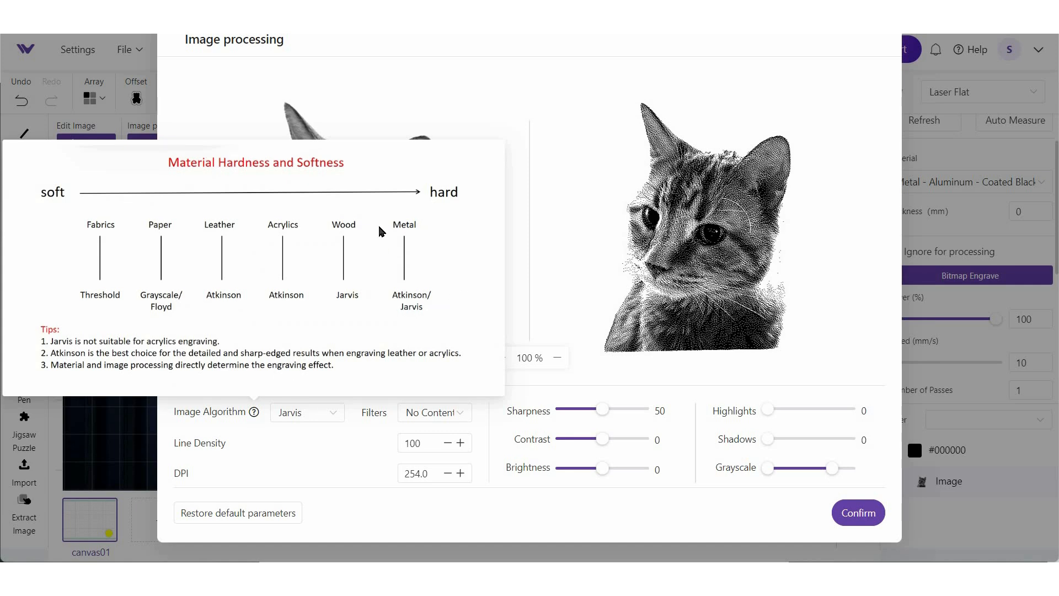
mouse_move(438, 336)
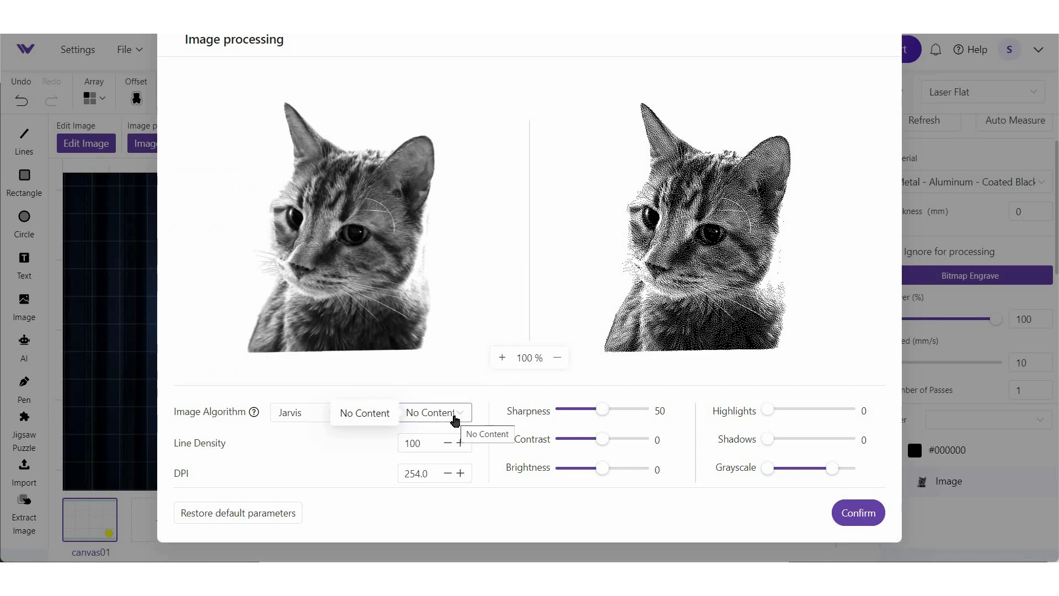
click(434, 412)
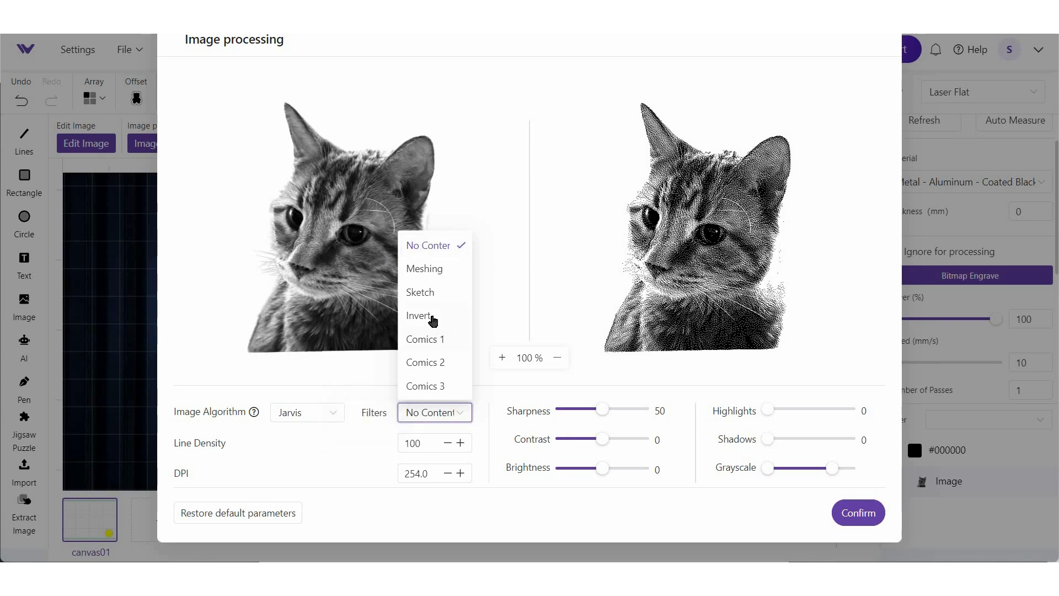
click(418, 315)
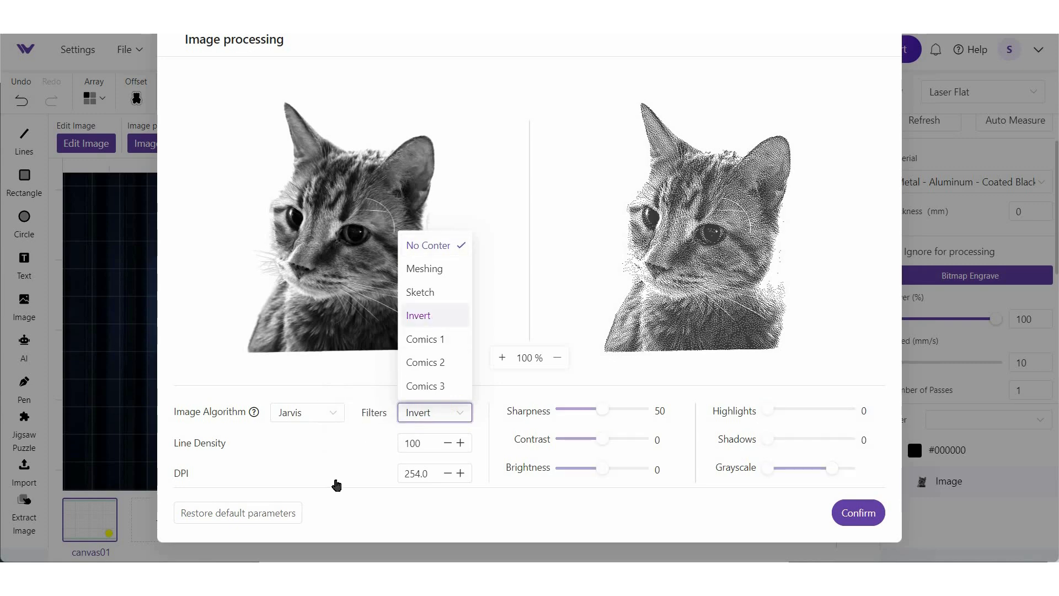
click(419, 315)
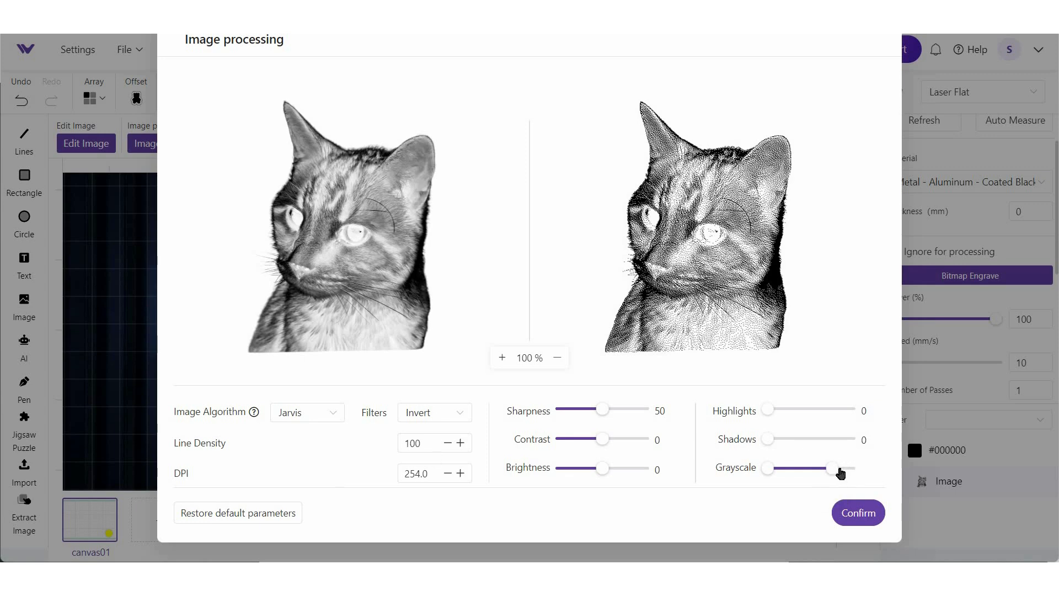
drag(840, 468, 831, 468)
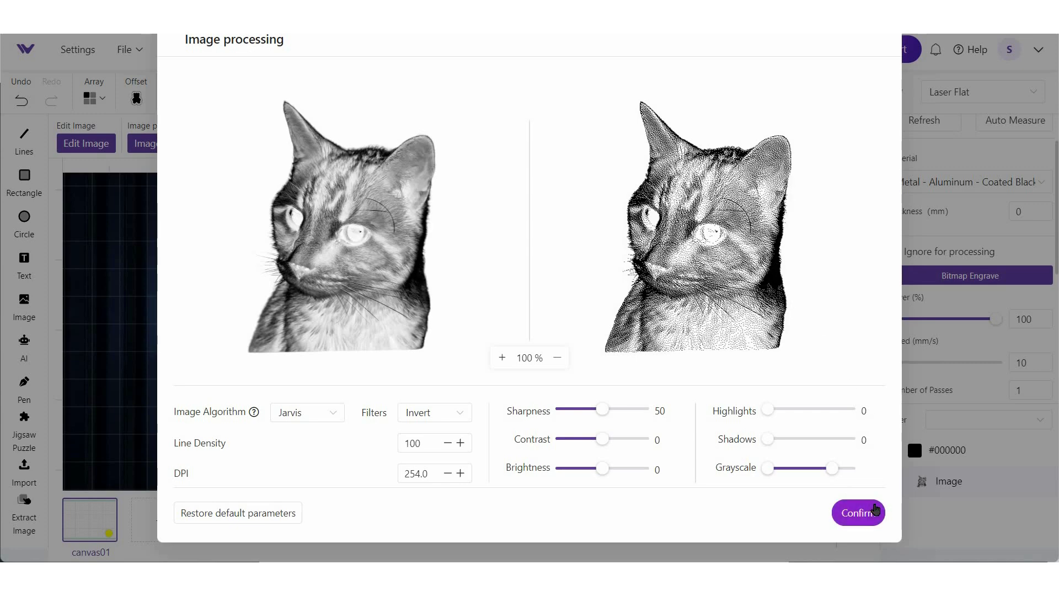
click(858, 512)
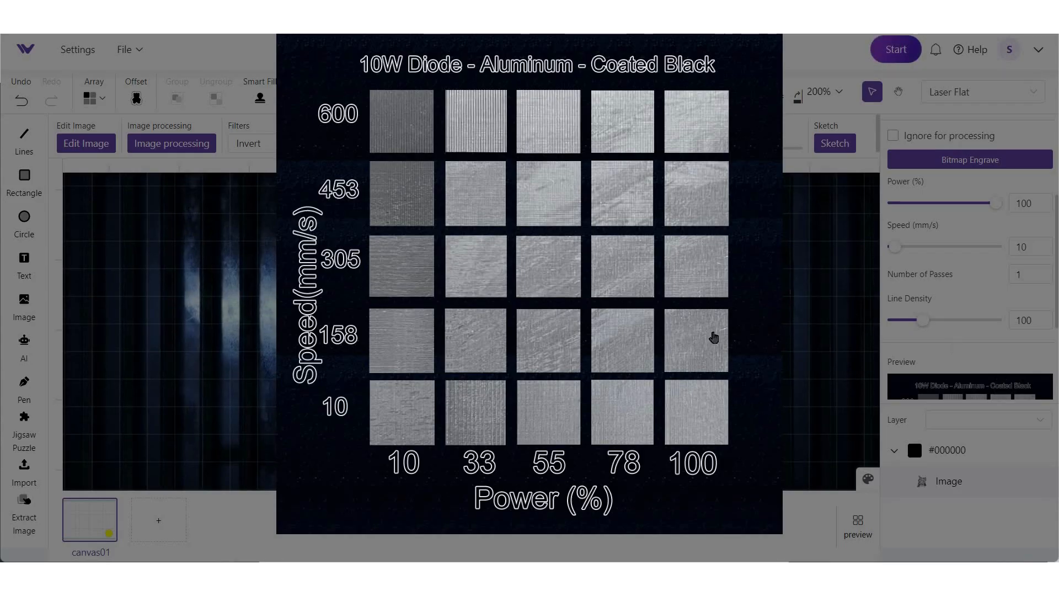
Pick the 100% power / 305 mm/s swatch from the aluminum test chart for the inverted cat
click(695, 265)
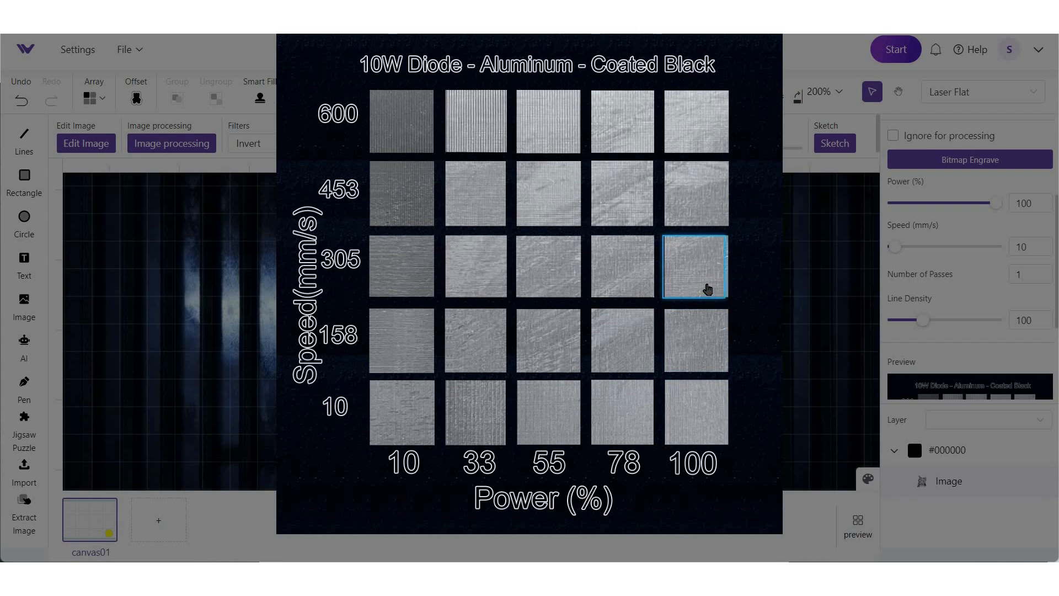
click(694, 412)
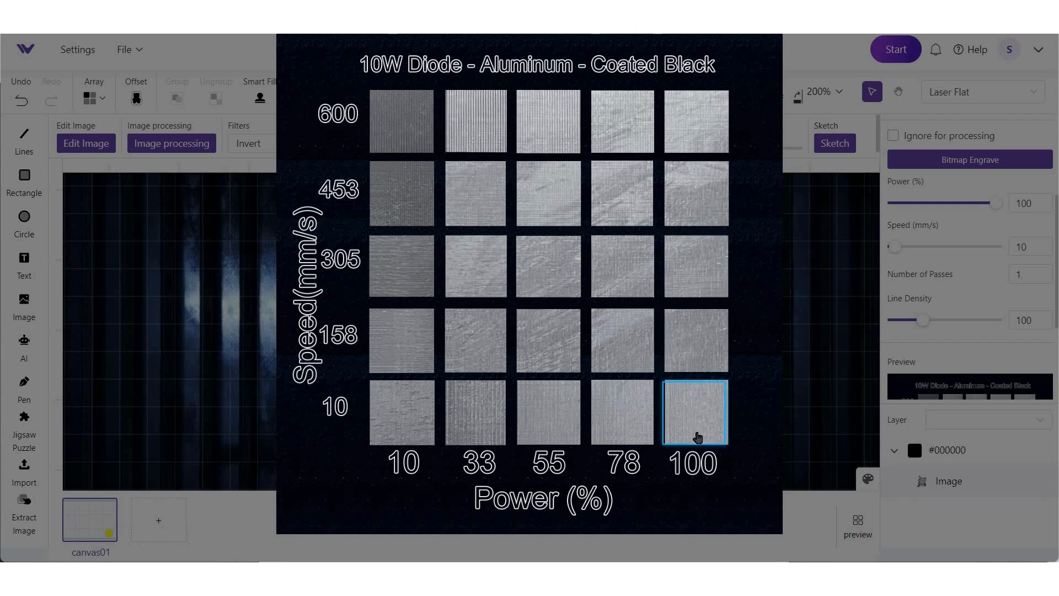
click(695, 266)
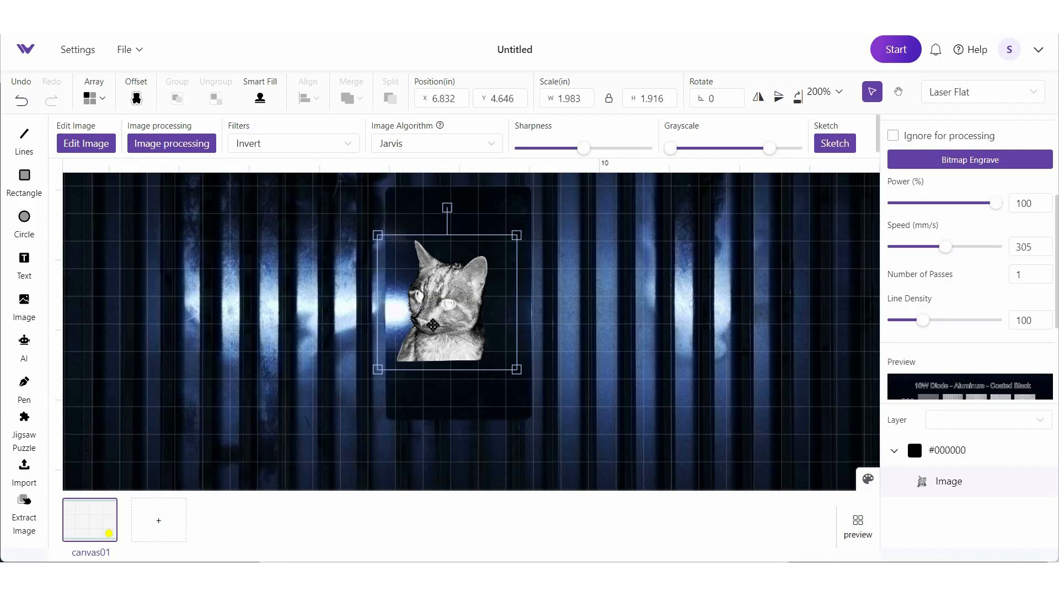
Start the inverted cat job, bringing up its Processing Status estimate of about 1:54
click(888, 49)
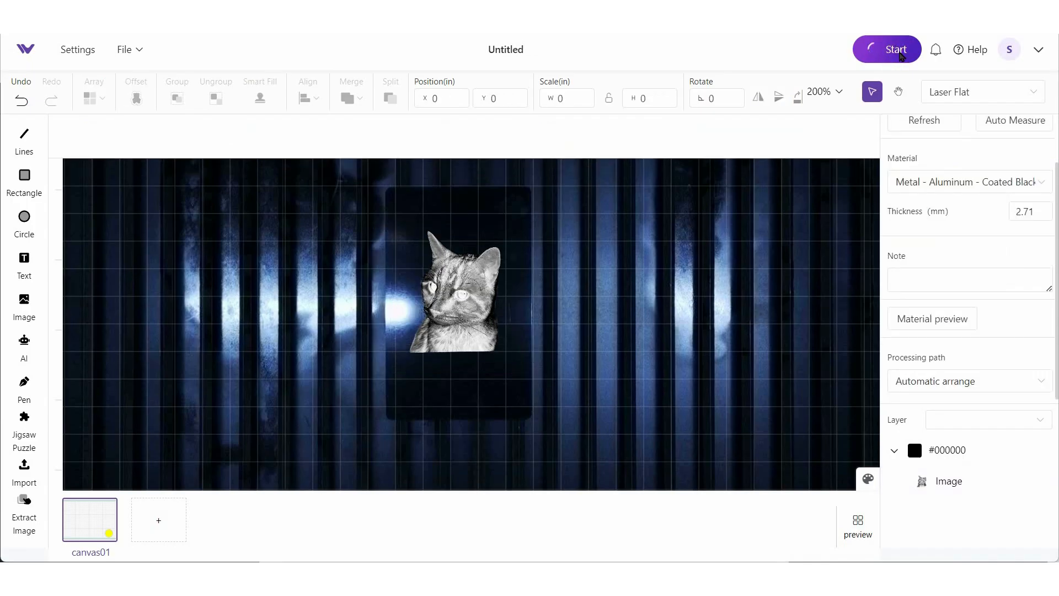
click(887, 48)
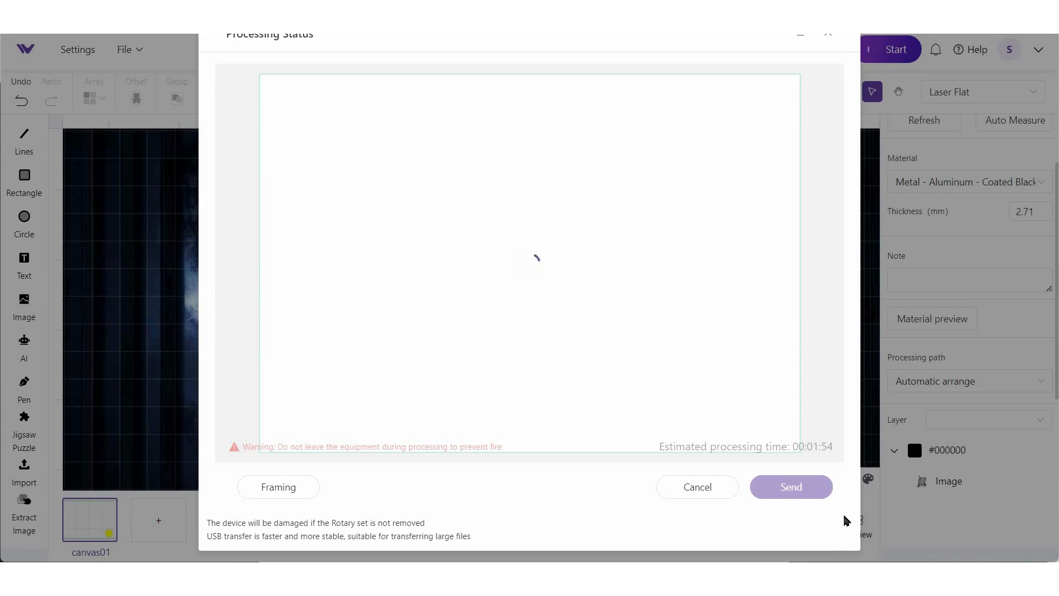